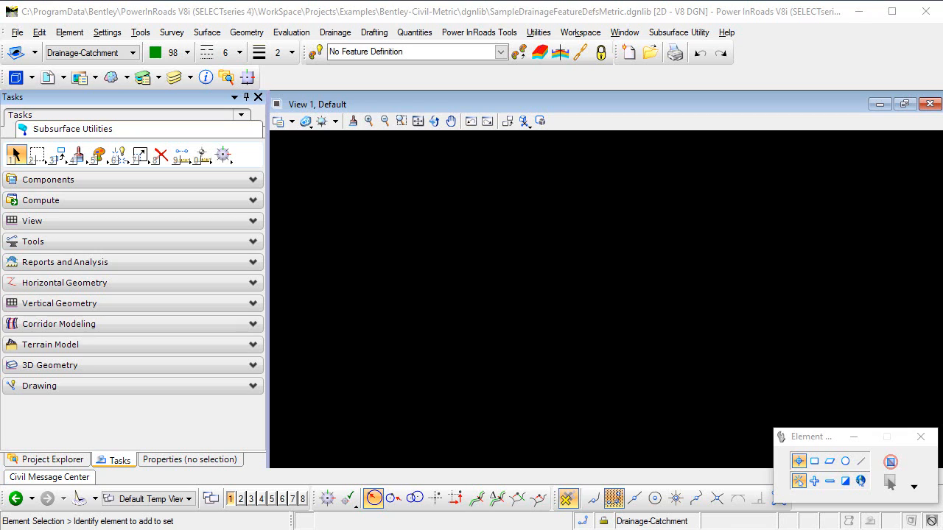
mouse_move(490, 199)
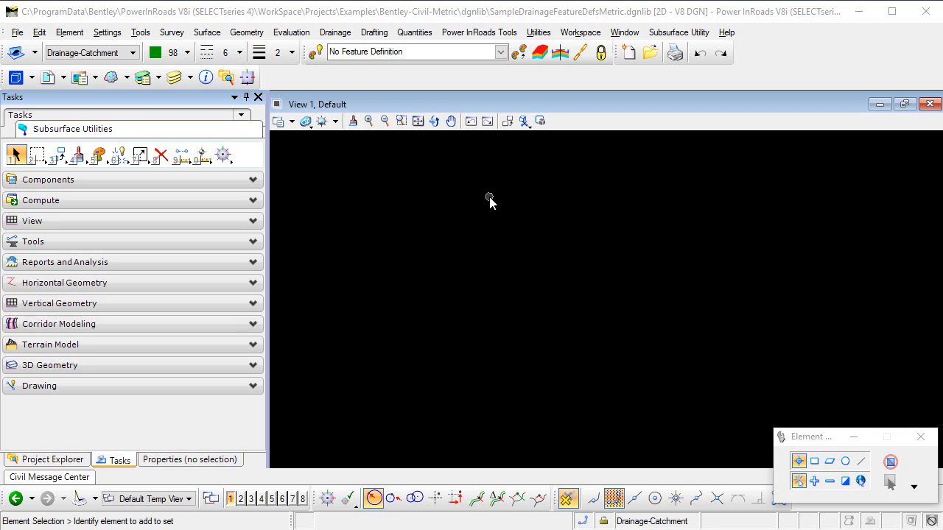
mouse_move(291, 15)
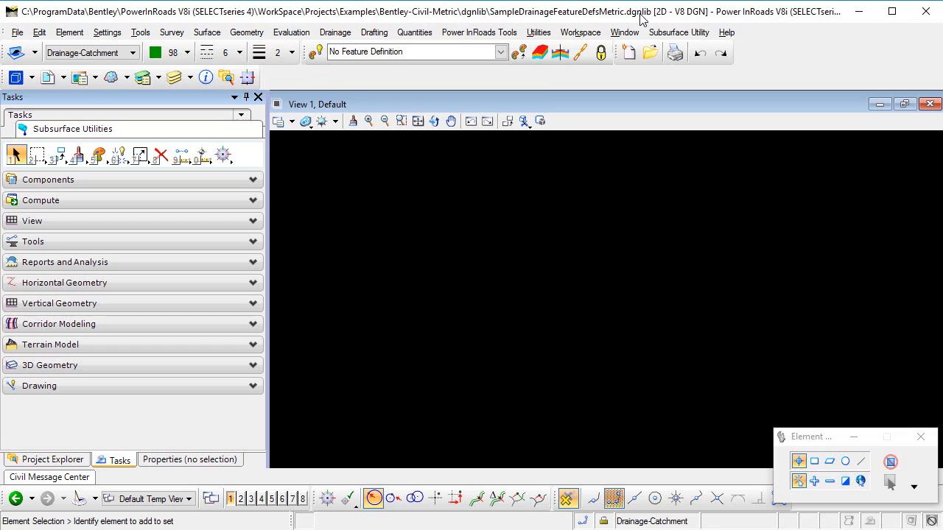
mouse_move(150, 413)
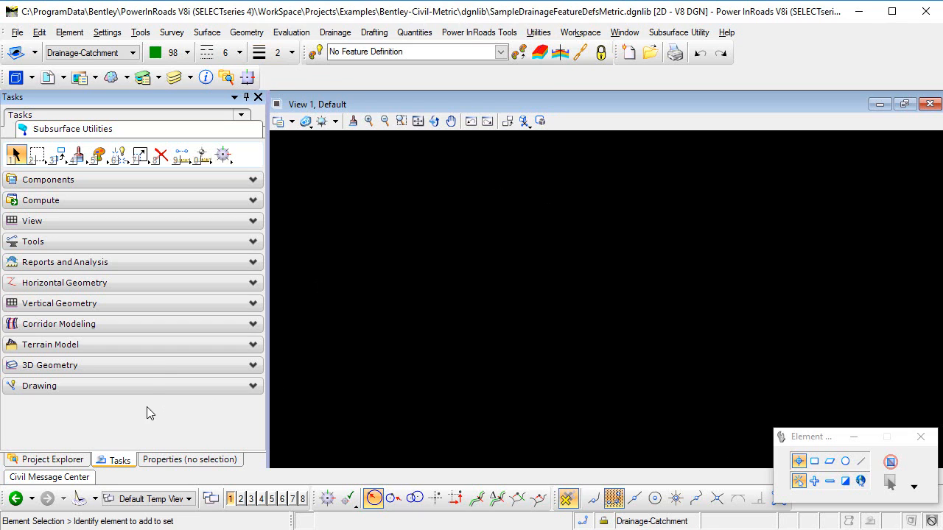
Switch the side panel from Tasks to the Project Explorer's Civil Standards list
left_click(53, 459)
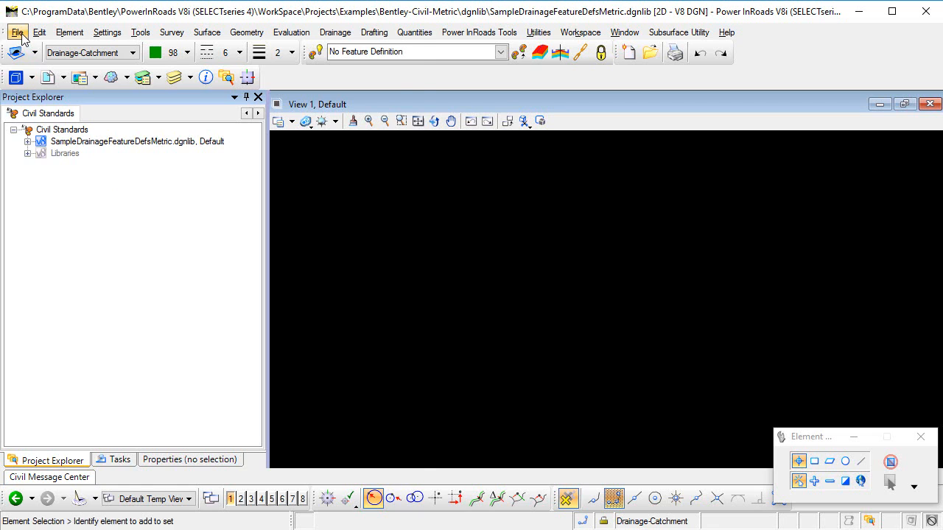
Expand the drainage dgnlib's Feature Definitions and Channels in Civil Standards, then select Trap Conc Ditch
left_click(16, 32)
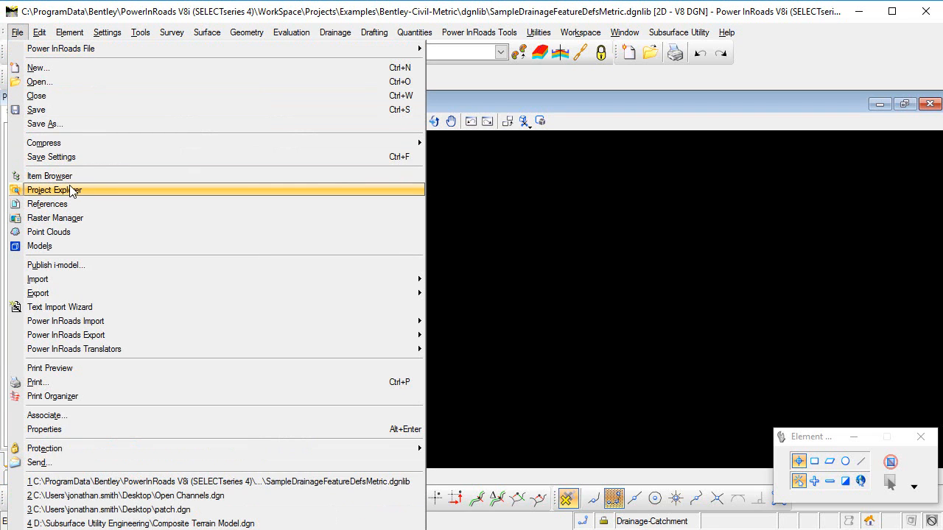
left_click(53, 190)
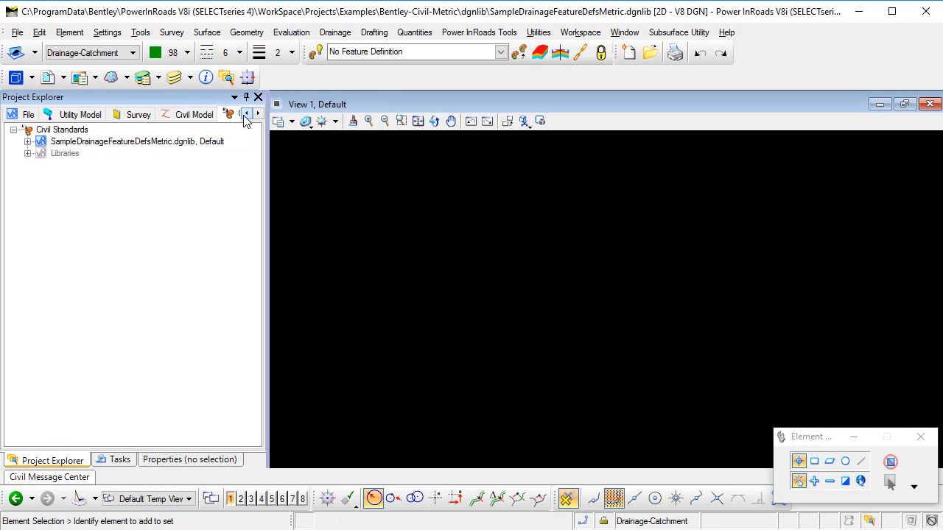
left_click(245, 113)
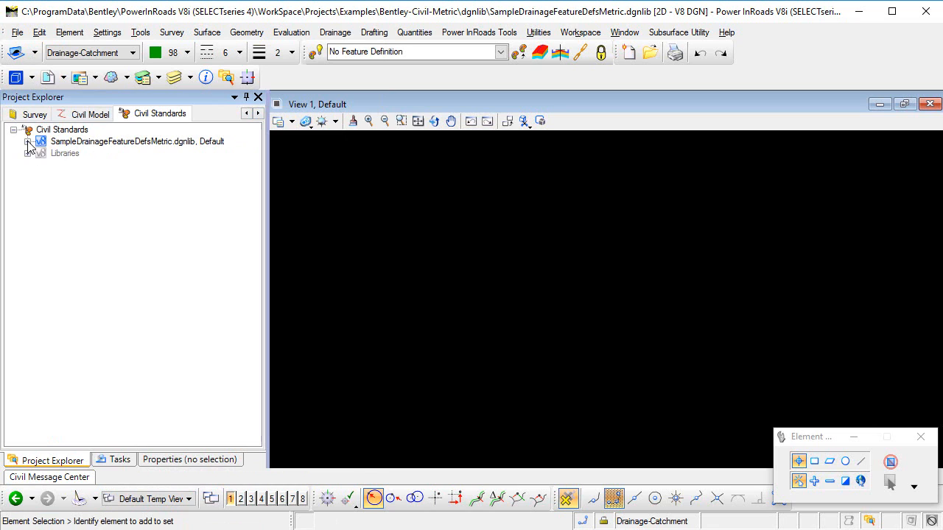
left_click(29, 142)
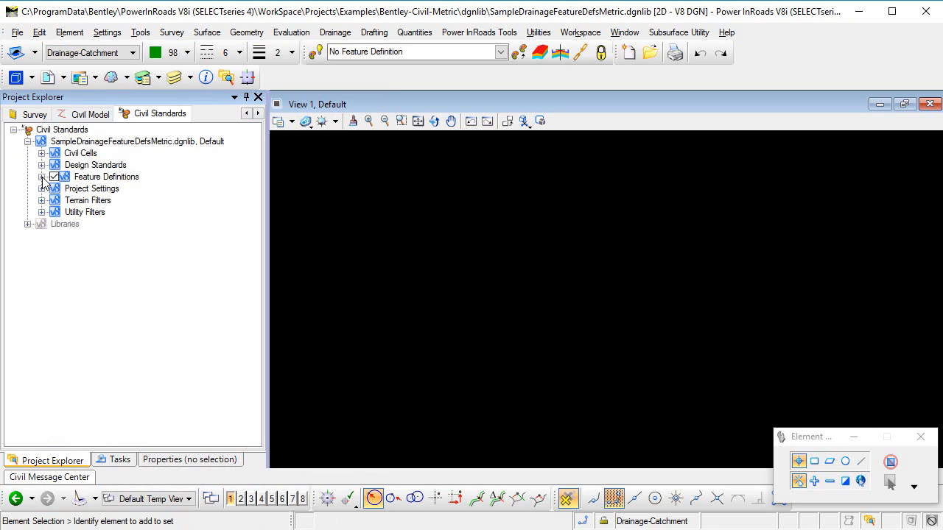
left_click(43, 177)
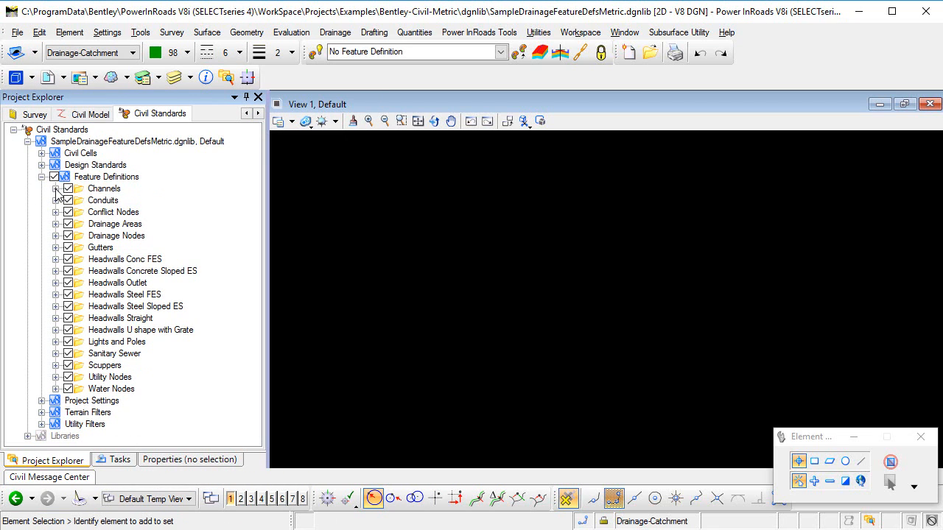
left_click(104, 188)
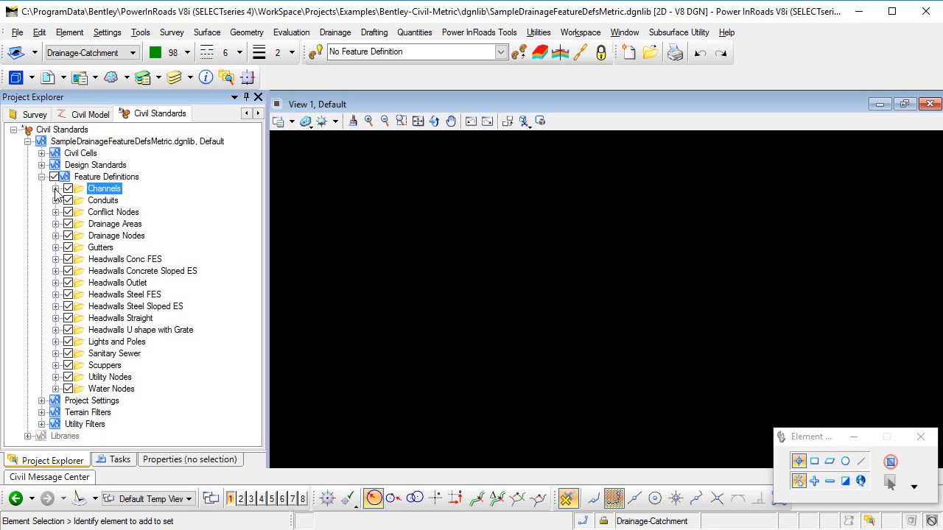
left_click(55, 188)
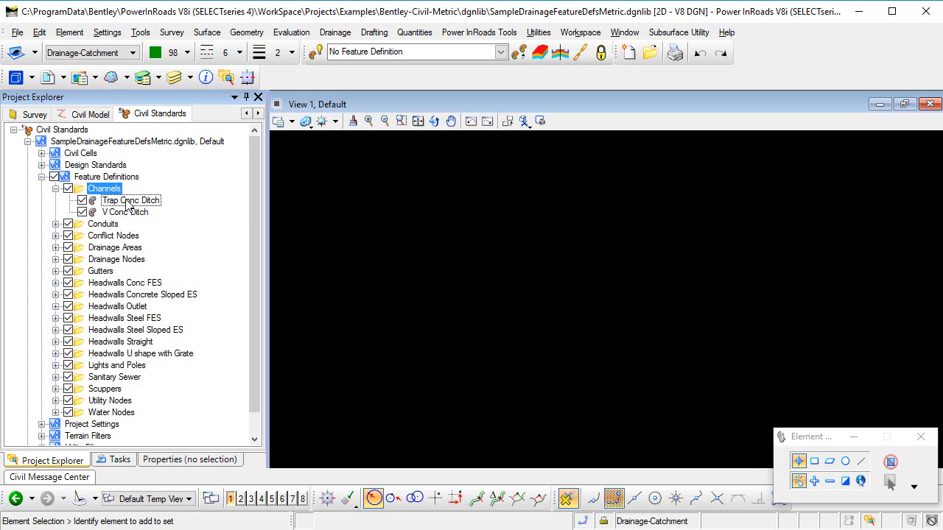
left_click(104, 188)
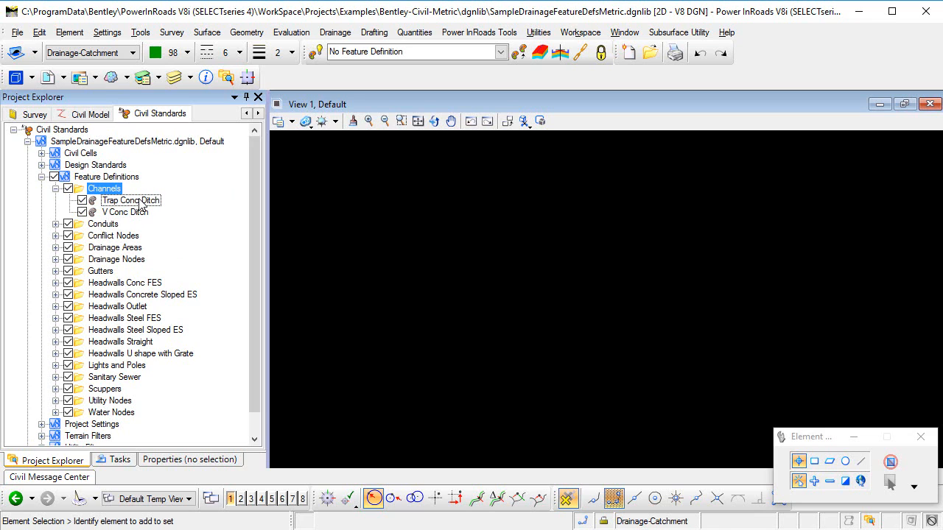
mouse_move(137, 207)
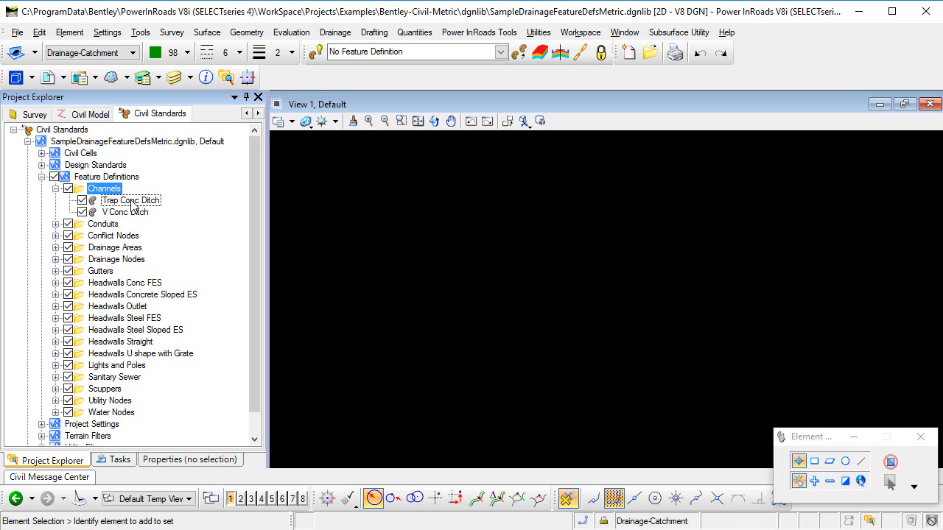
left_click(131, 200)
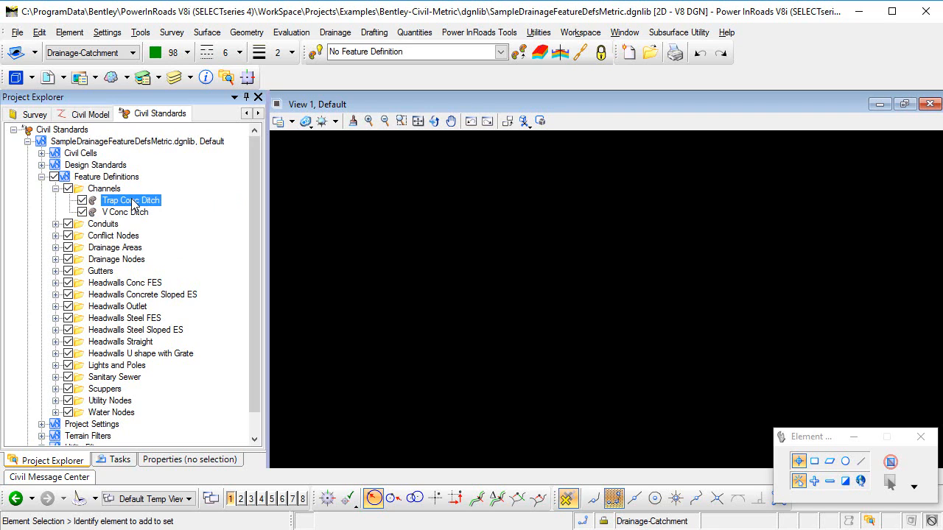
Open Trap Conc Ditch's Properties and scroll through its Element Information
right_click(130, 200)
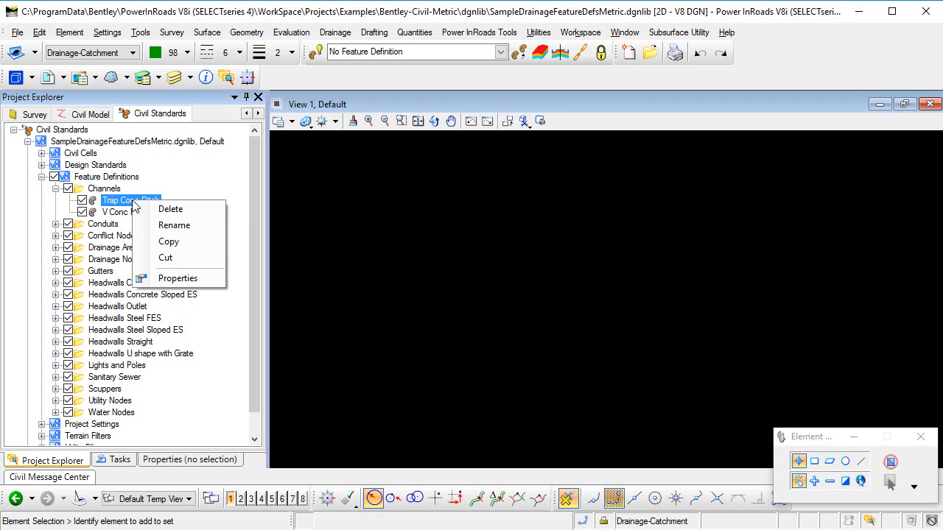
left_click(177, 278)
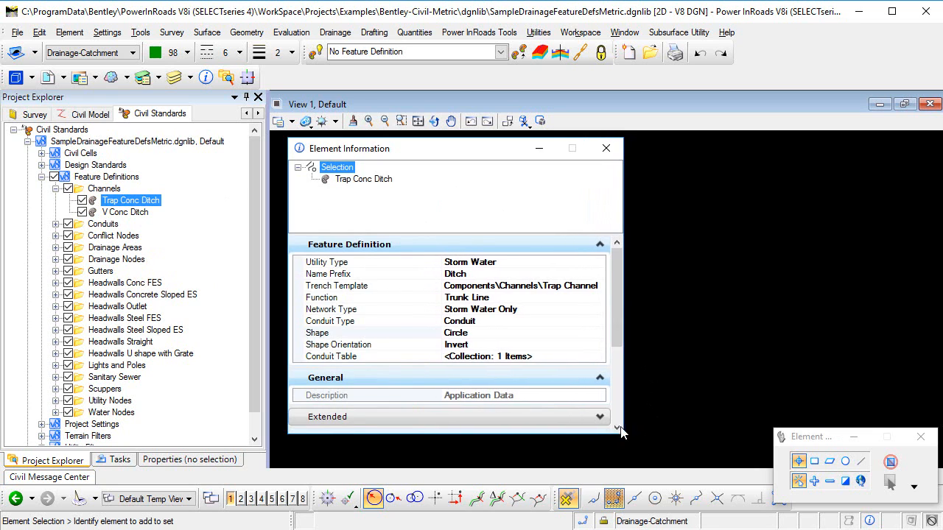
scroll("down", 3)
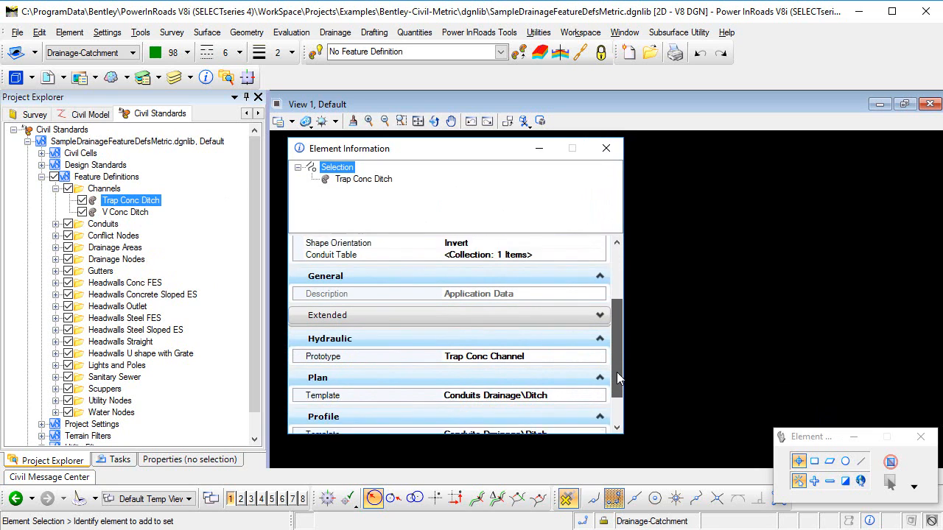
scroll("down", 3)
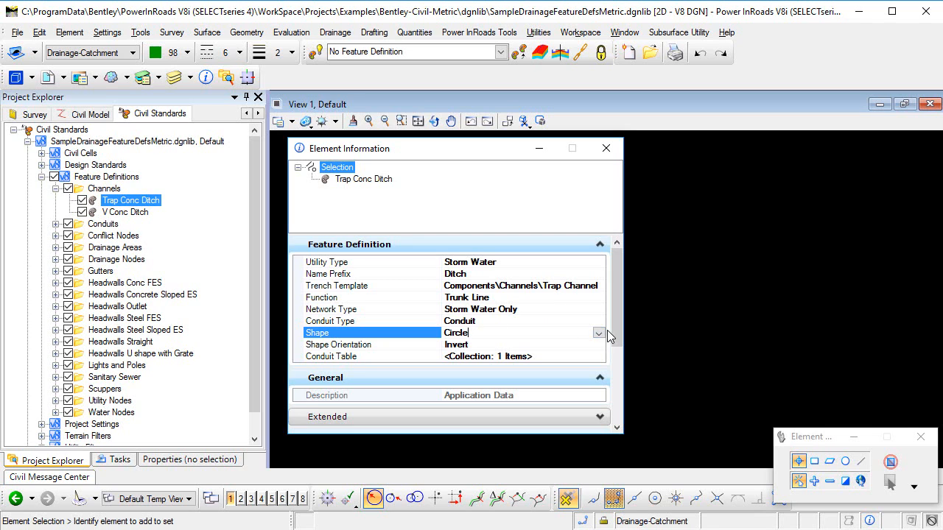
Set Trap Conc Ditch's Shape to Trapezoidal Channel and select the Conduit Table property
left_click(599, 332)
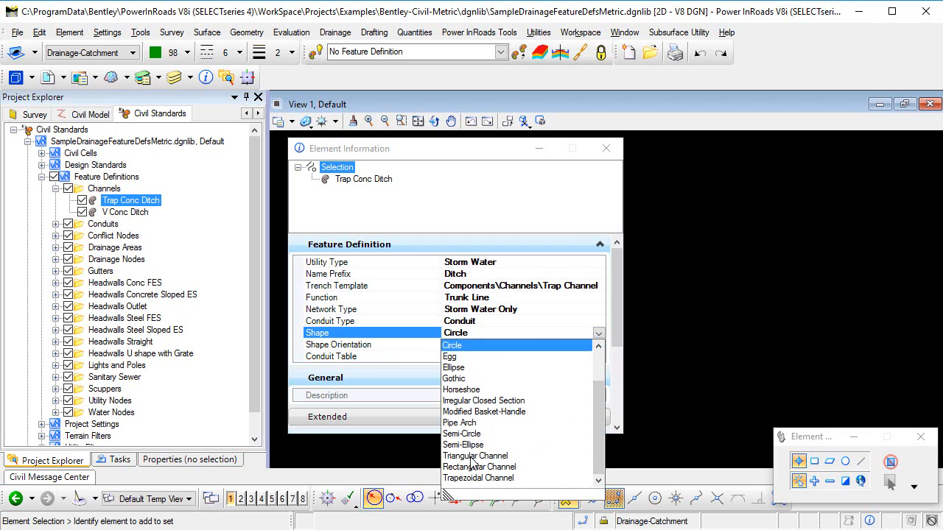
mouse_move(477, 466)
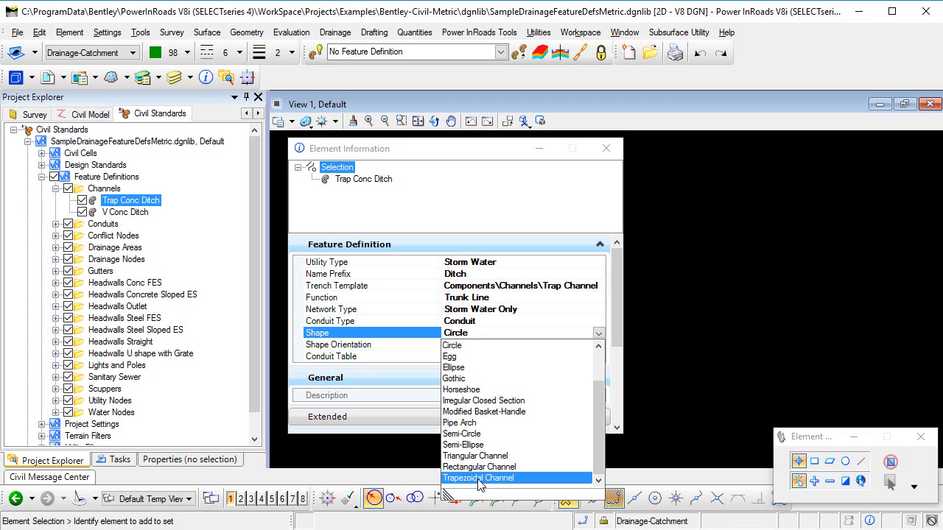
left_click(478, 477)
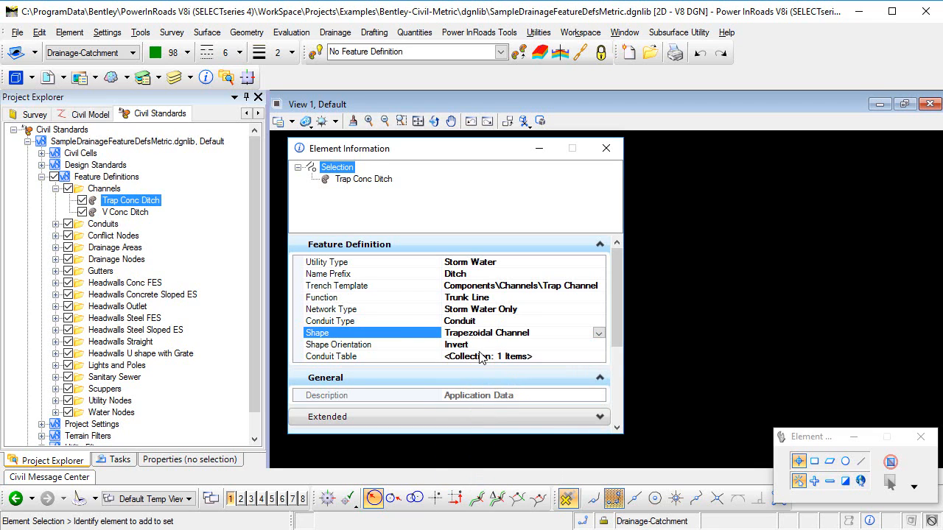
left_click(338, 344)
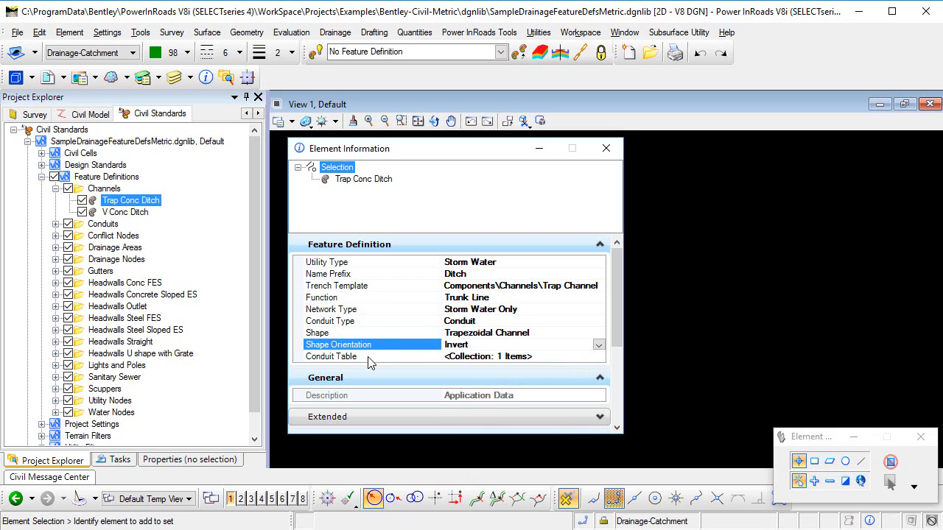
left_click(332, 356)
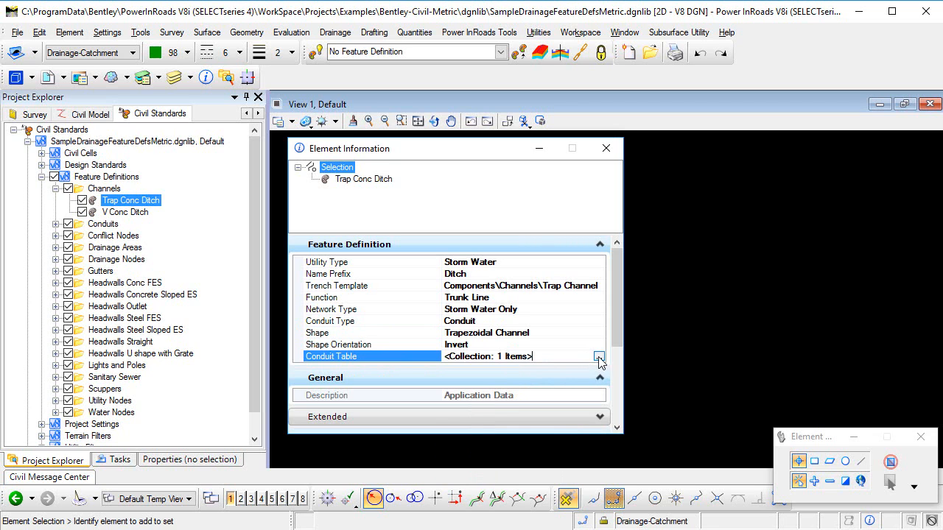
Open the conduit table and enter a Rise of 1000 mm for VDitch
left_click(600, 357)
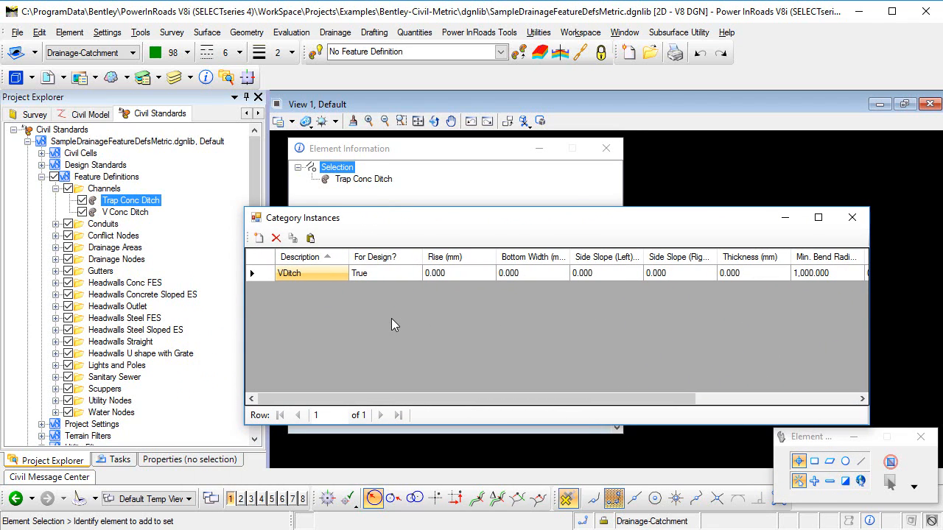
mouse_move(434, 299)
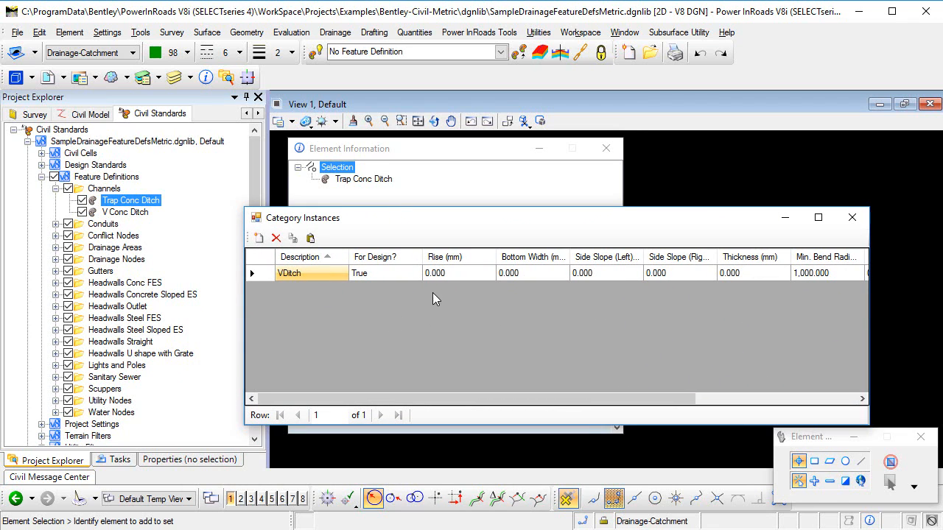
mouse_move(392, 279)
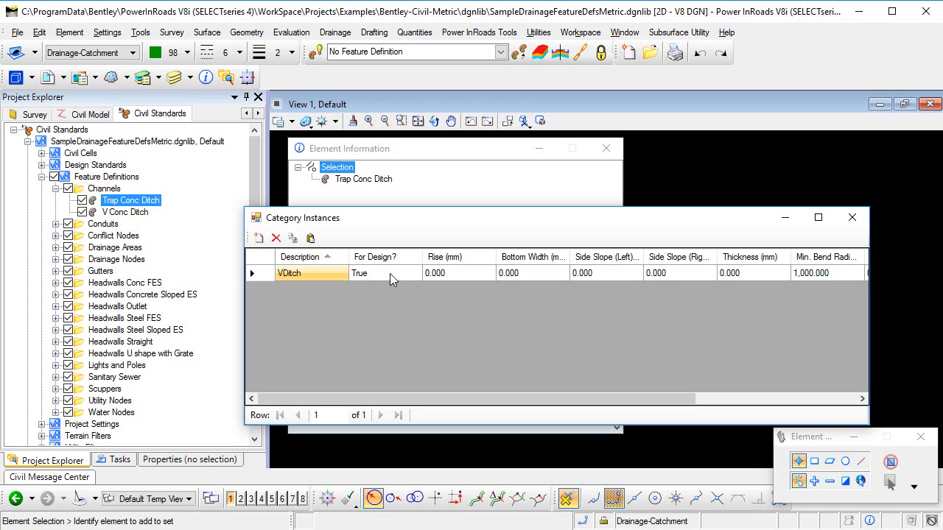
mouse_move(459, 268)
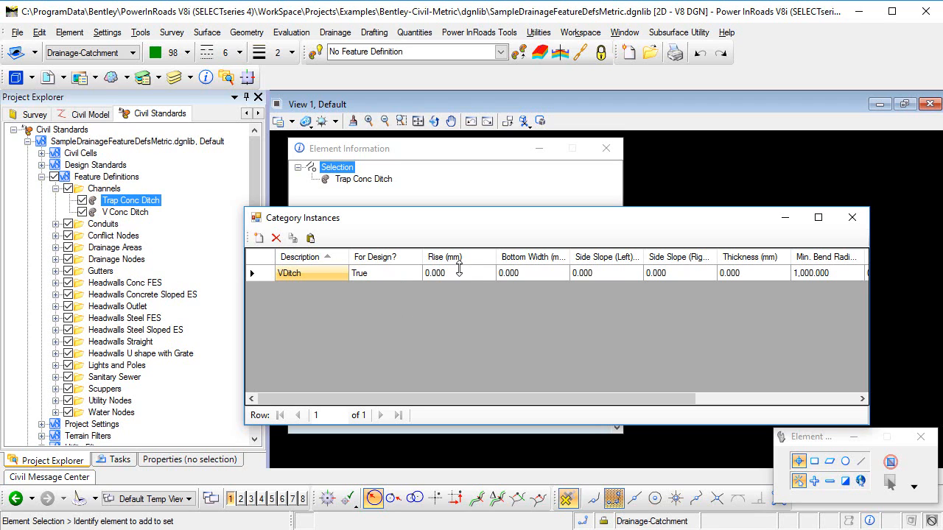
left_click(435, 273)
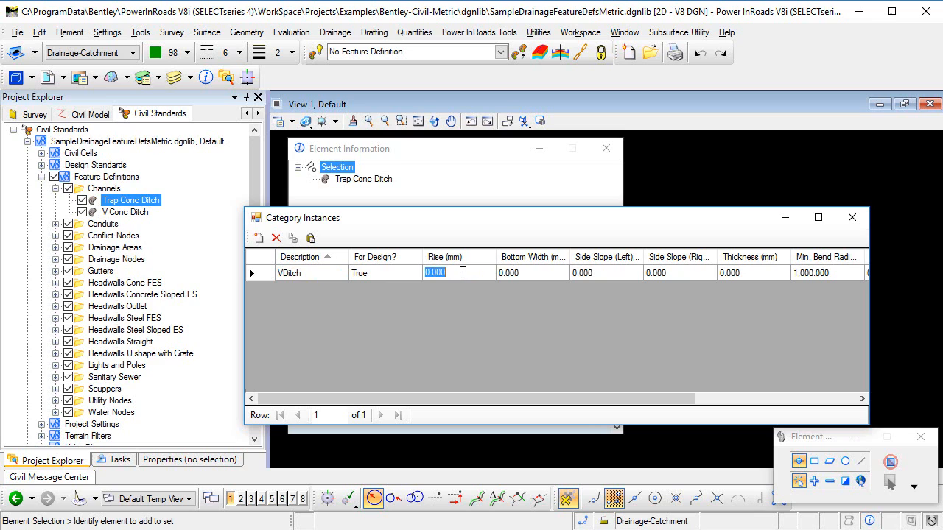
type("1000")
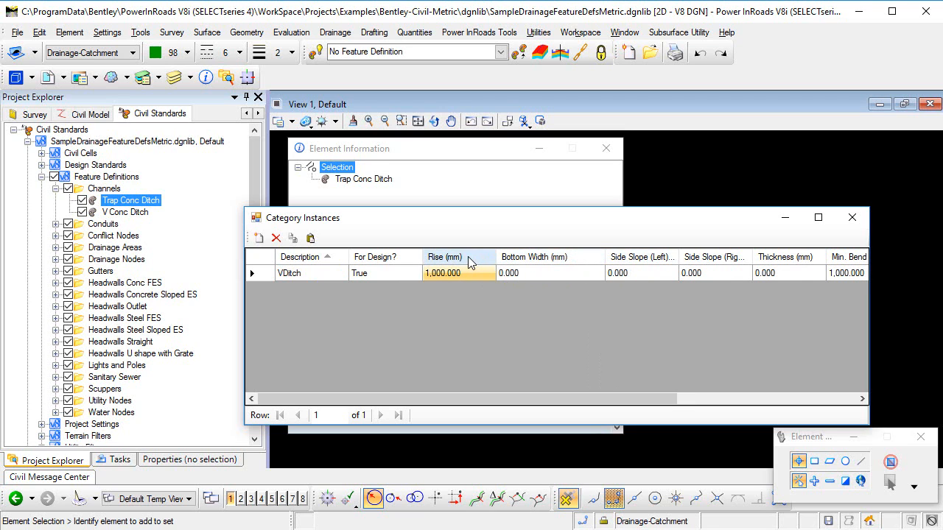
right_click(442, 256)
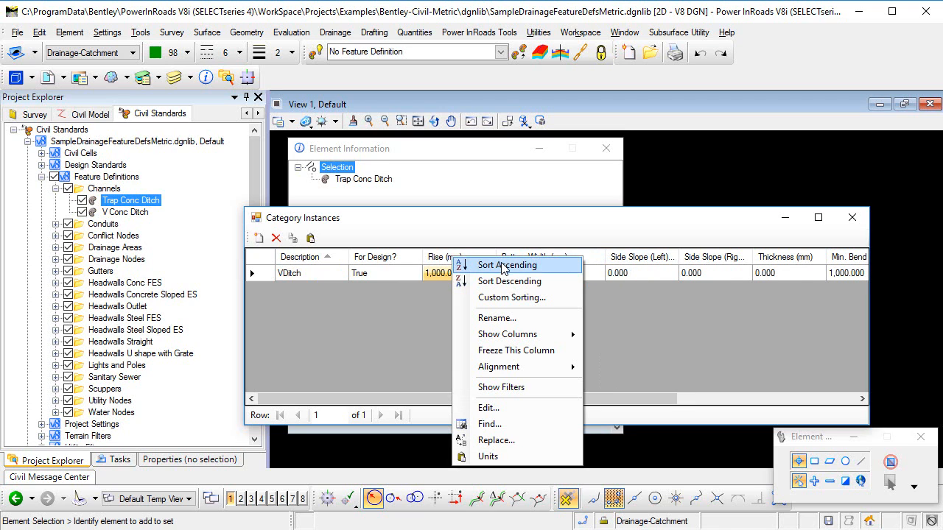
left_click(488, 456)
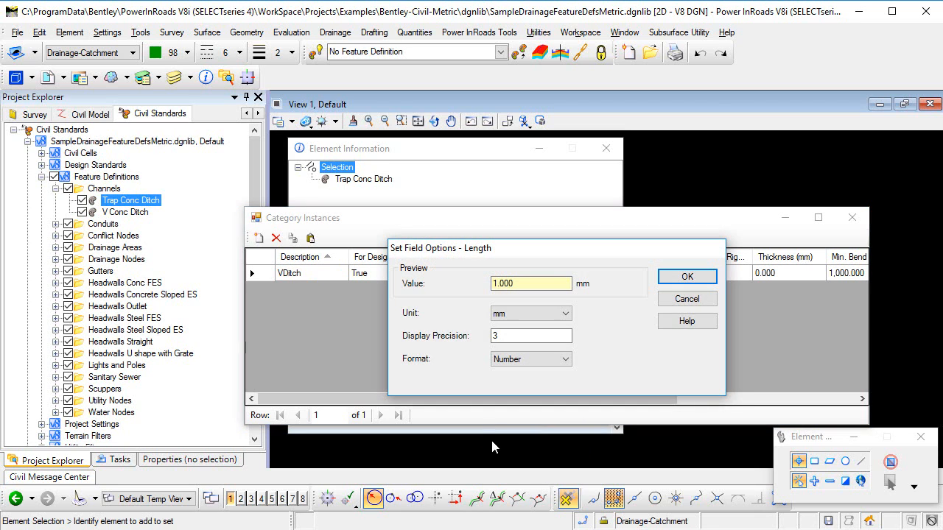
left_click(686, 276)
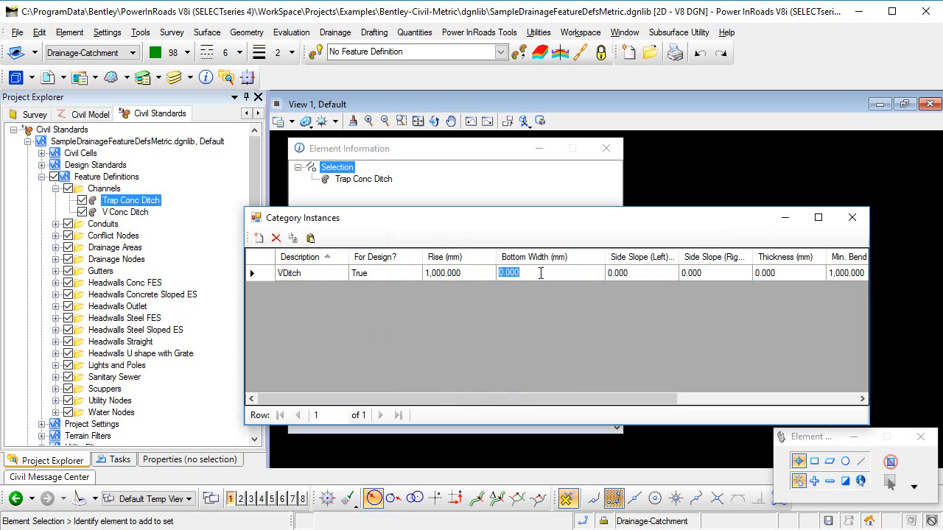
Enter a 1000 mm bottom width and side slopes of 2 on both sides
type("1000")
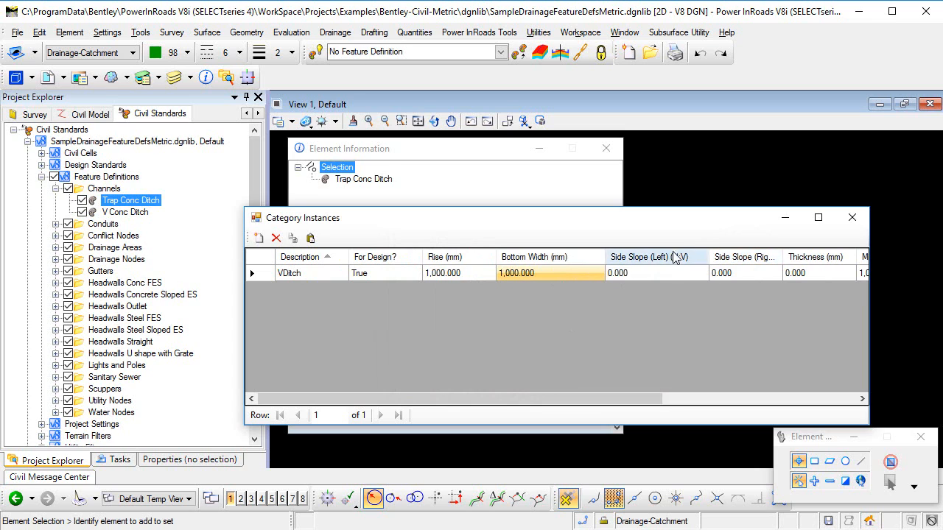
left_click(656, 272)
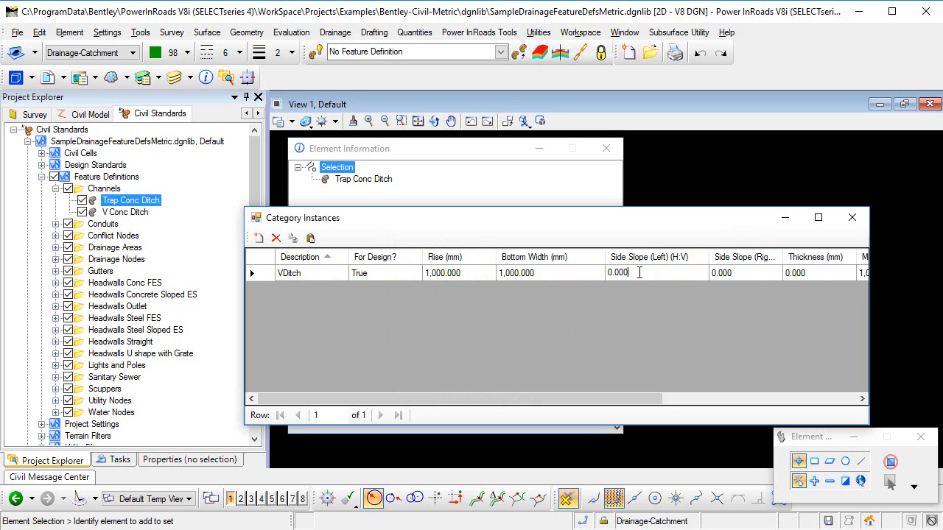
type("2")
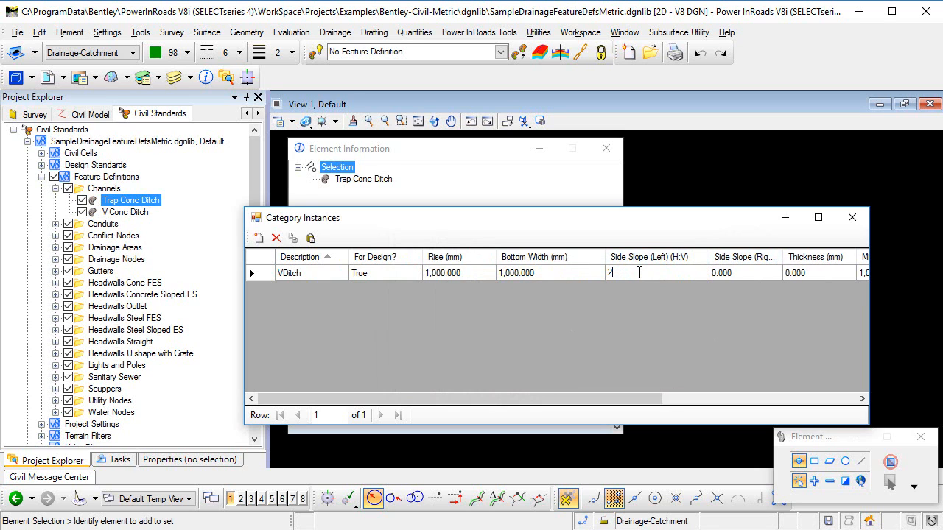
left_click(722, 272)
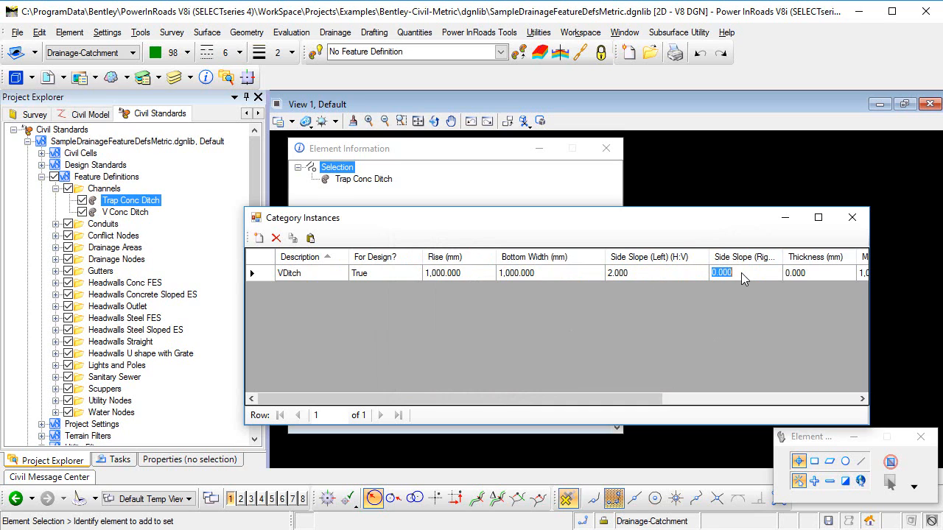
type("2")
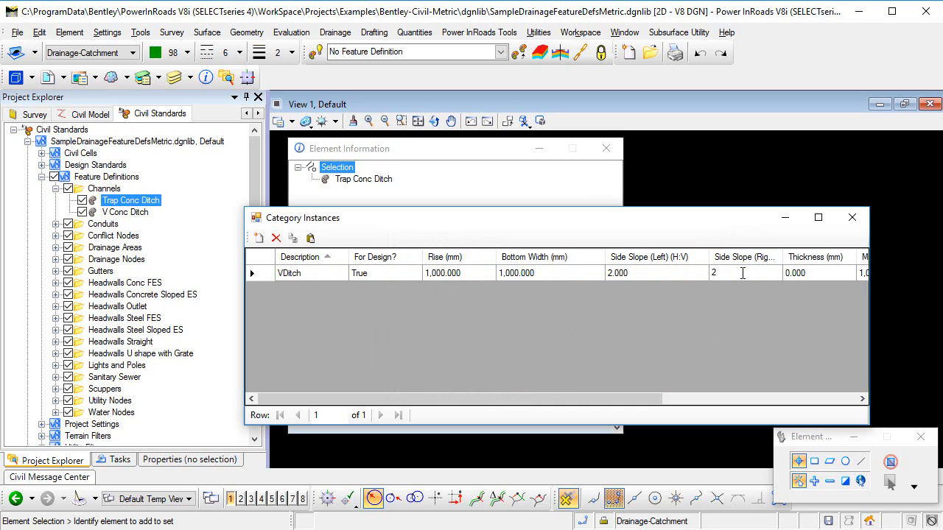
Rename the entry's description to Trapezoidal Channel and keep For Design? as True
left_click(744, 273)
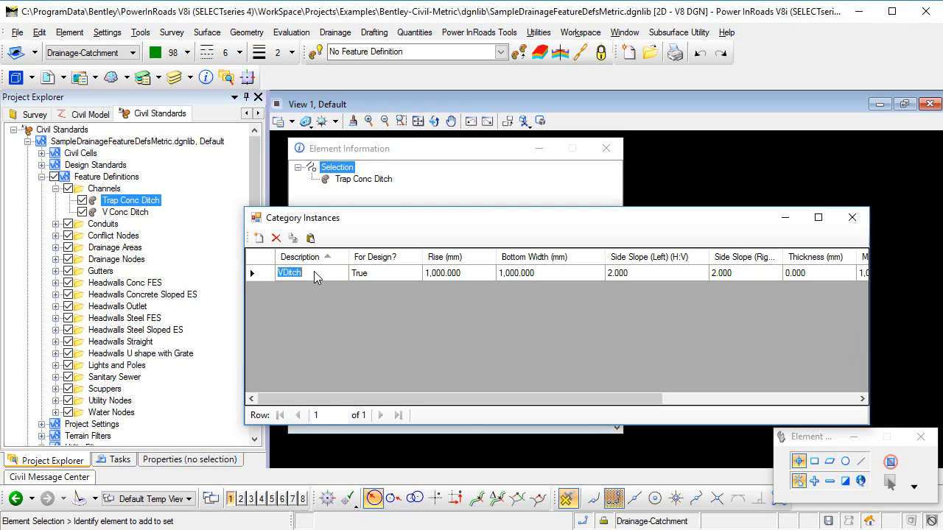
type("Trapezoidal Channel")
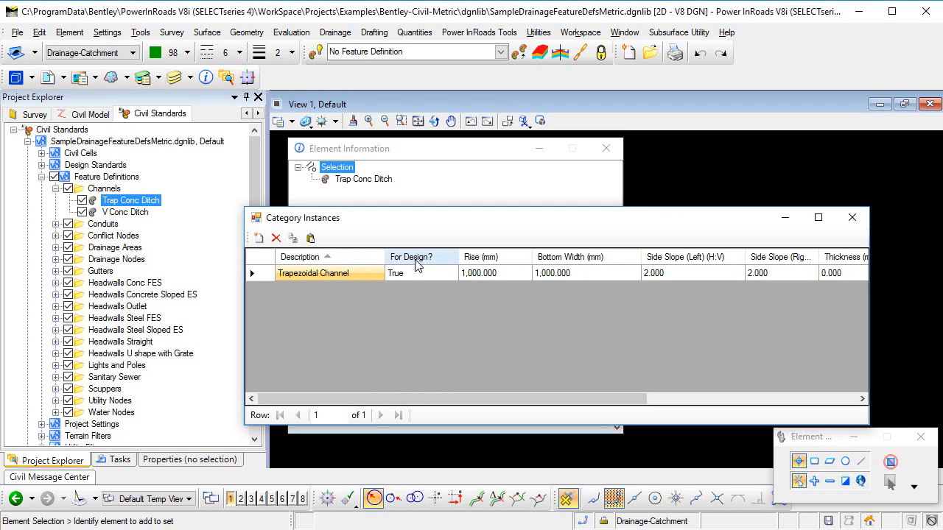
left_click(420, 272)
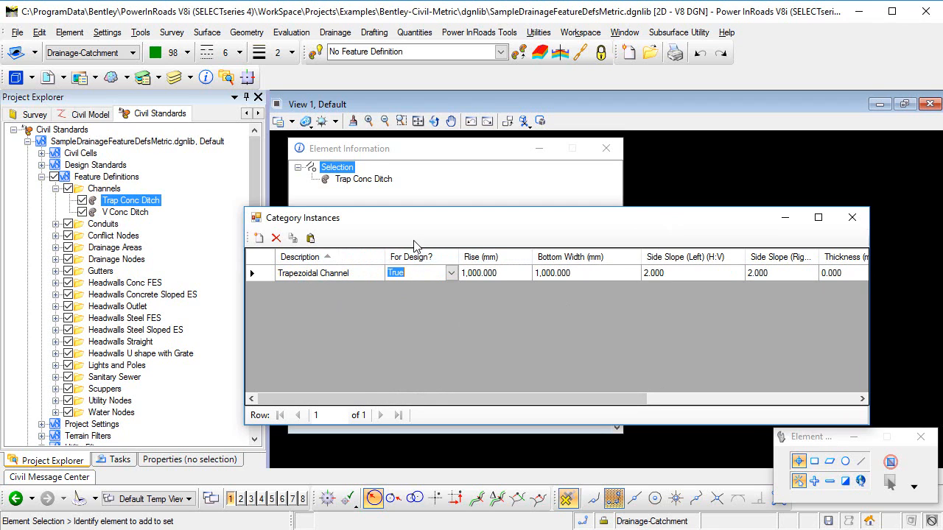
left_click(450, 273)
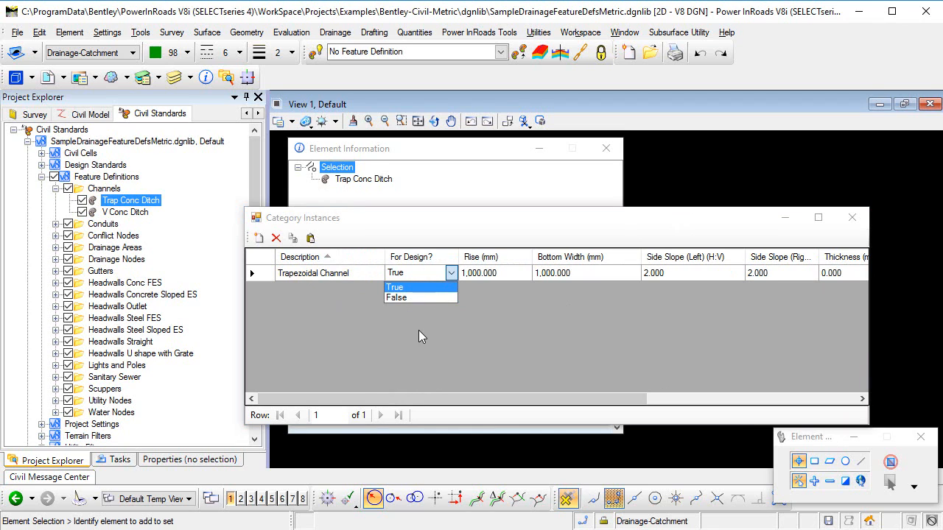
left_click(396, 288)
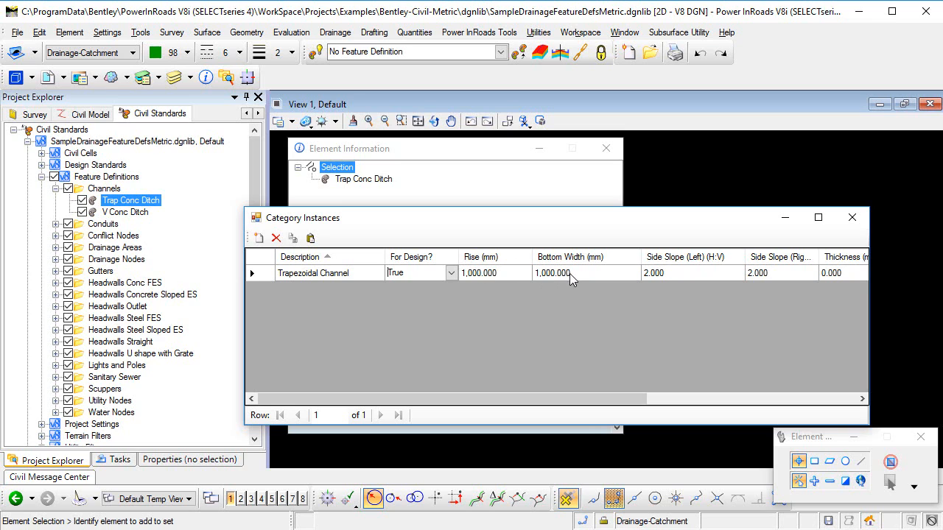
mouse_move(457, 303)
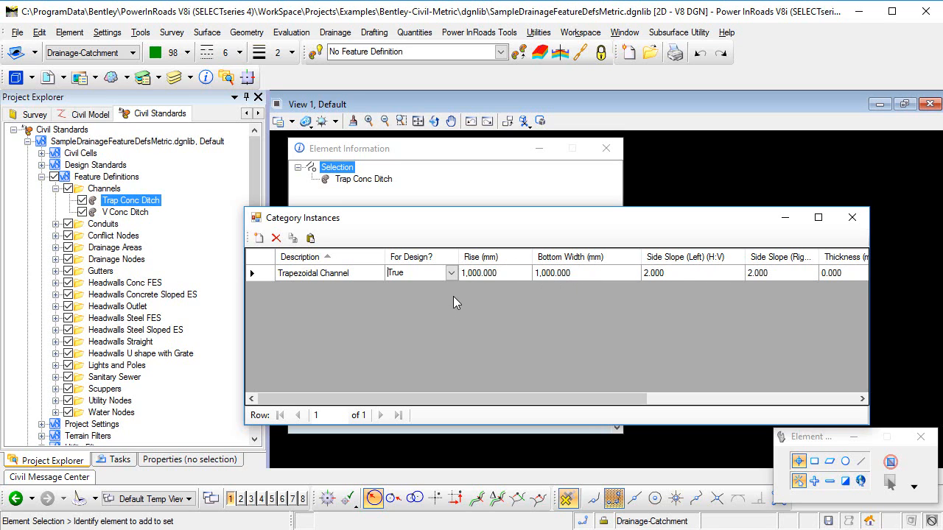
mouse_move(357, 306)
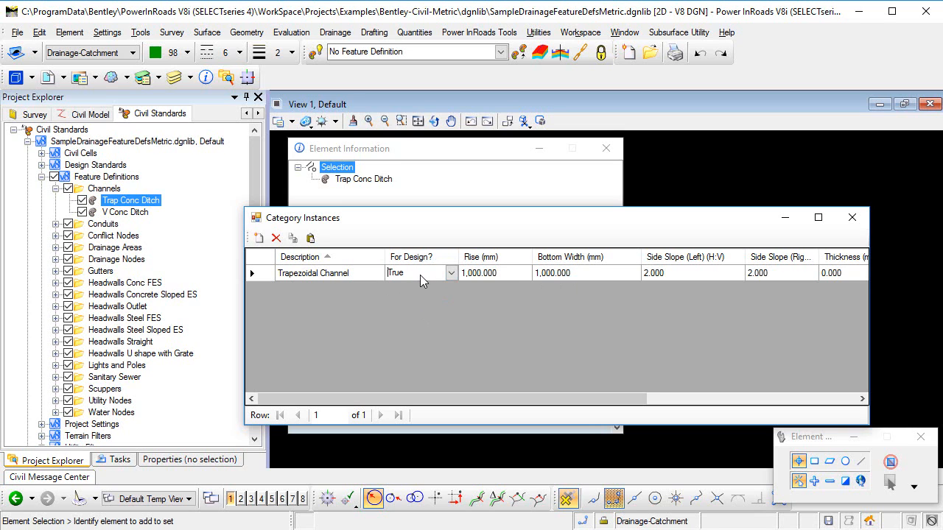
mouse_move(423, 311)
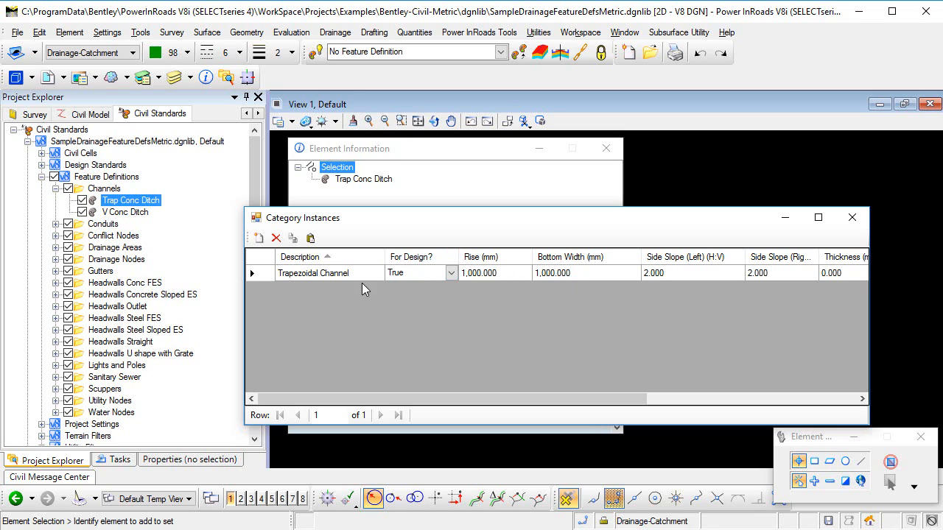
mouse_move(418, 278)
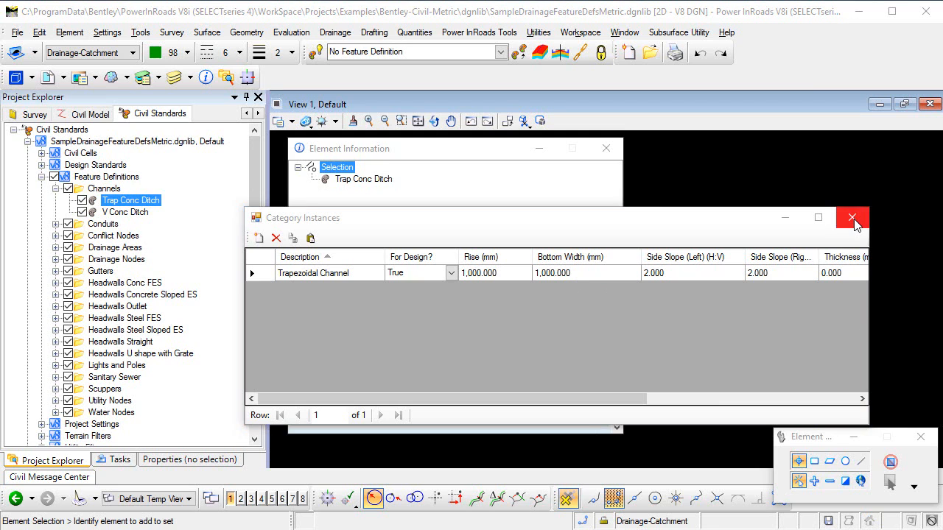
Close the conduit catalog and pick Create Template under Corridor Modeling tasks
left_click(853, 218)
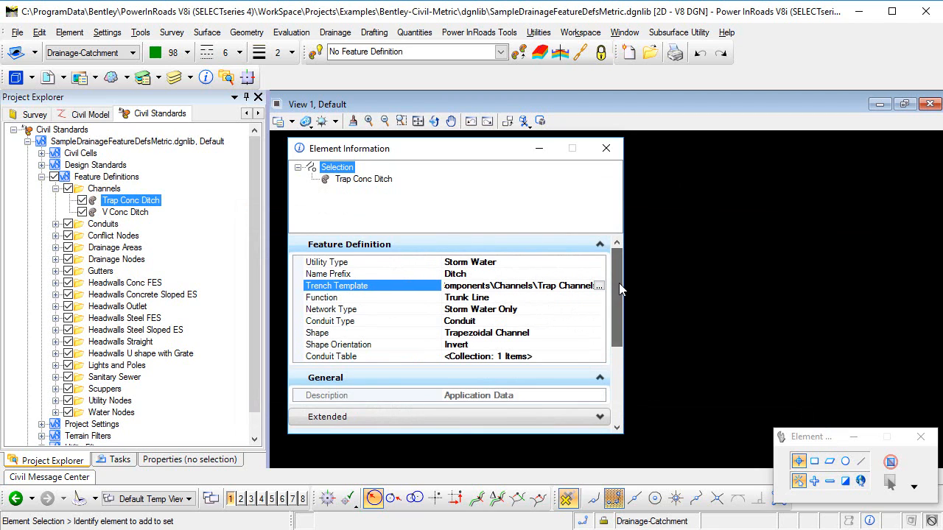
scroll("down", 3)
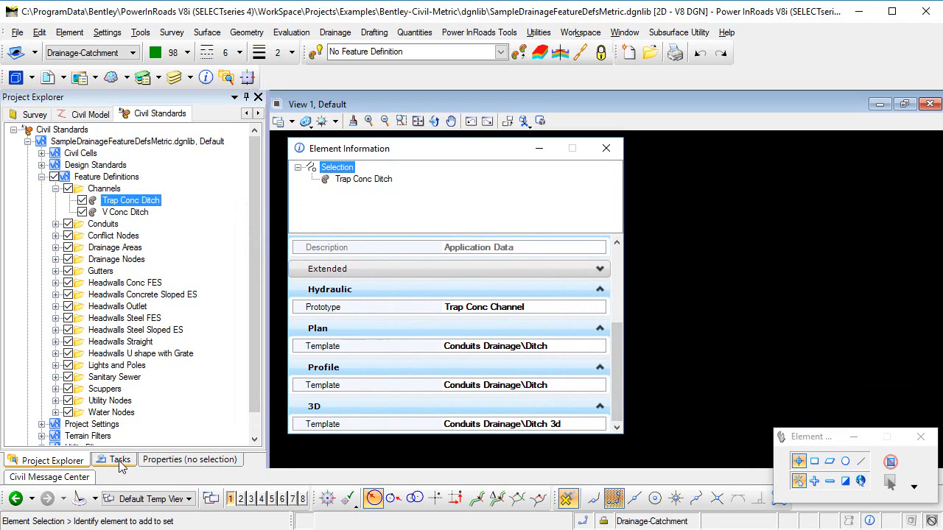
left_click(113, 458)
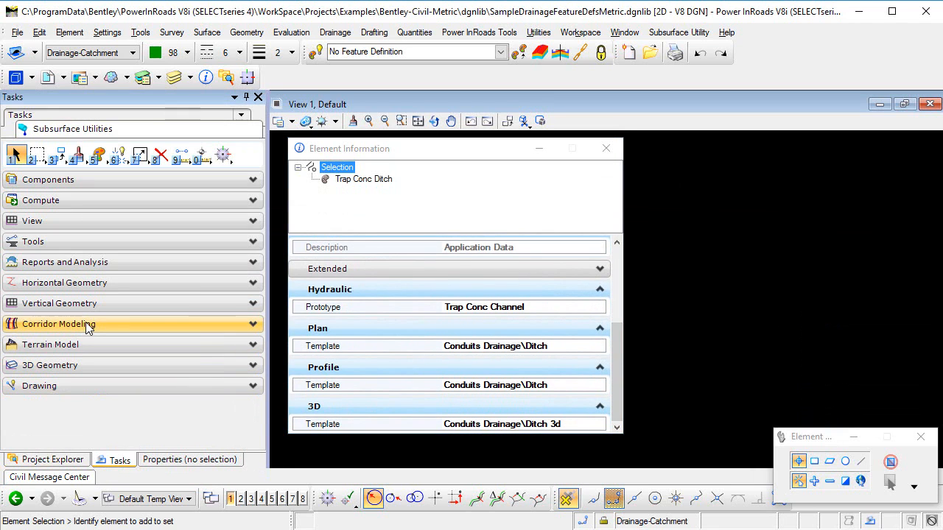
left_click(59, 323)
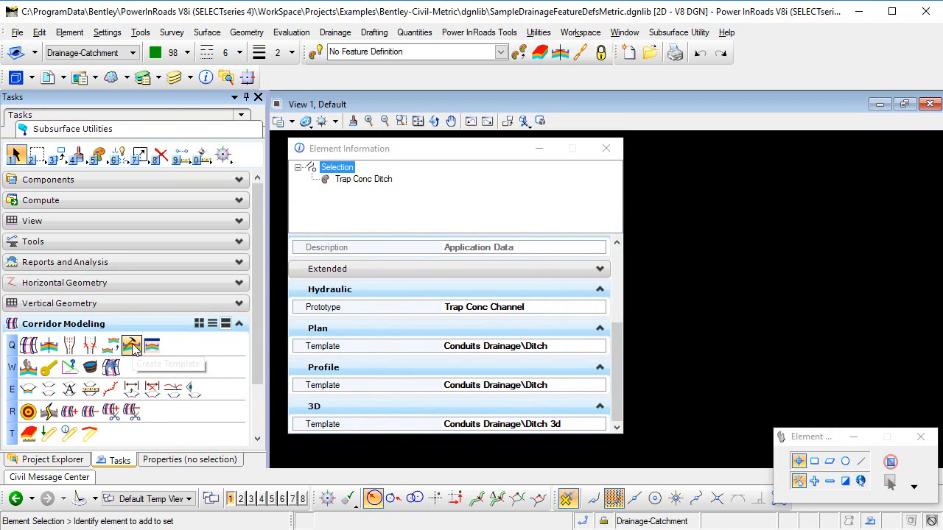
left_click(131, 345)
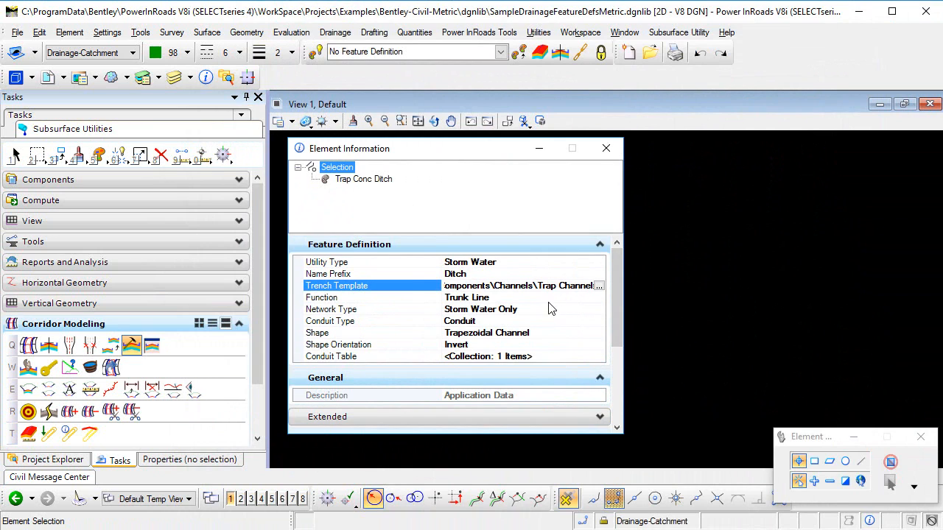
Open the template editor and load Components > Channels > Trap Channel as current
double_click(565, 286)
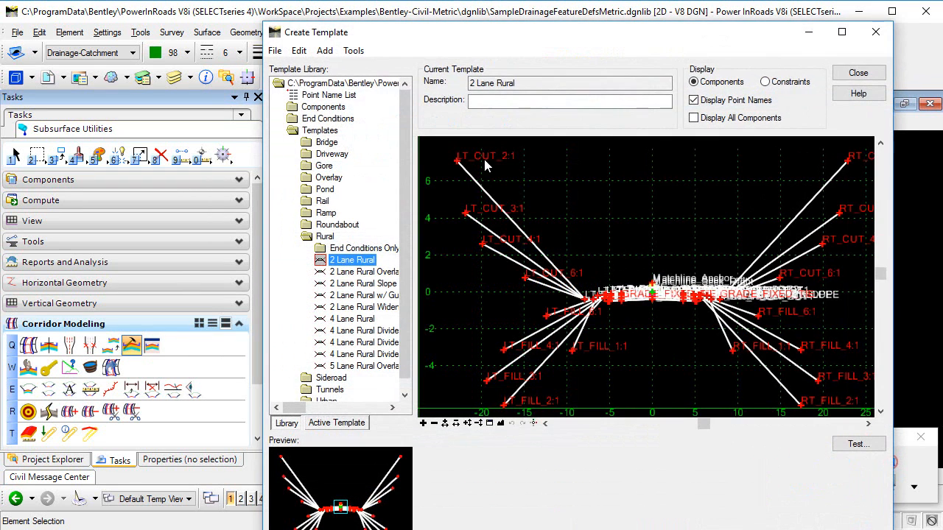
left_click(292, 131)
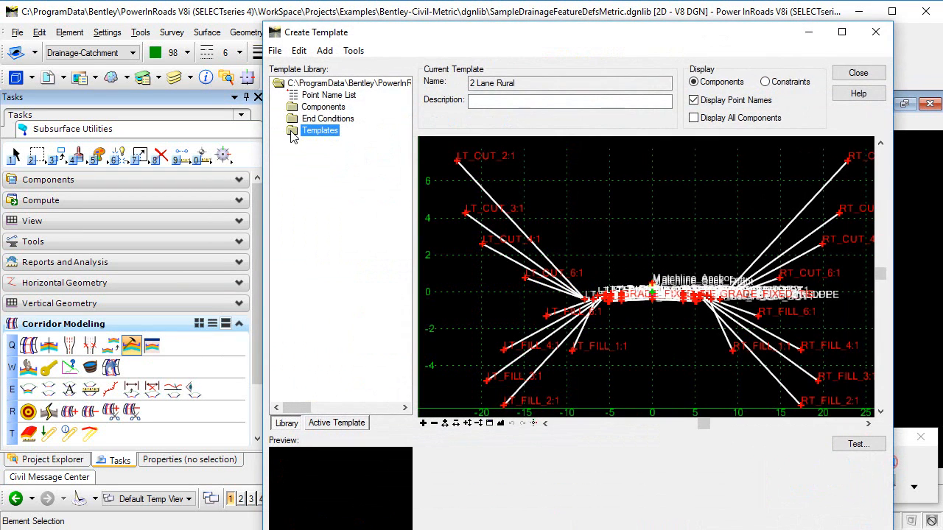
left_click(293, 107)
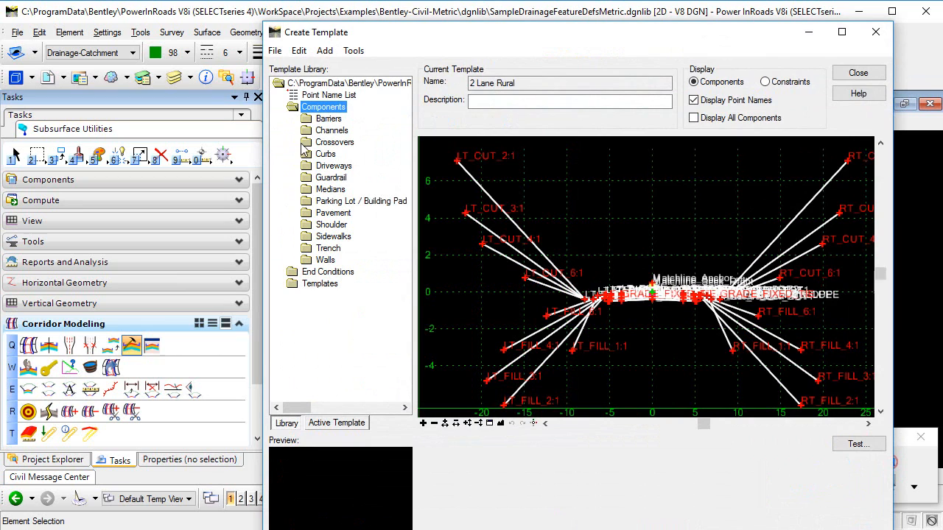
left_click(332, 130)
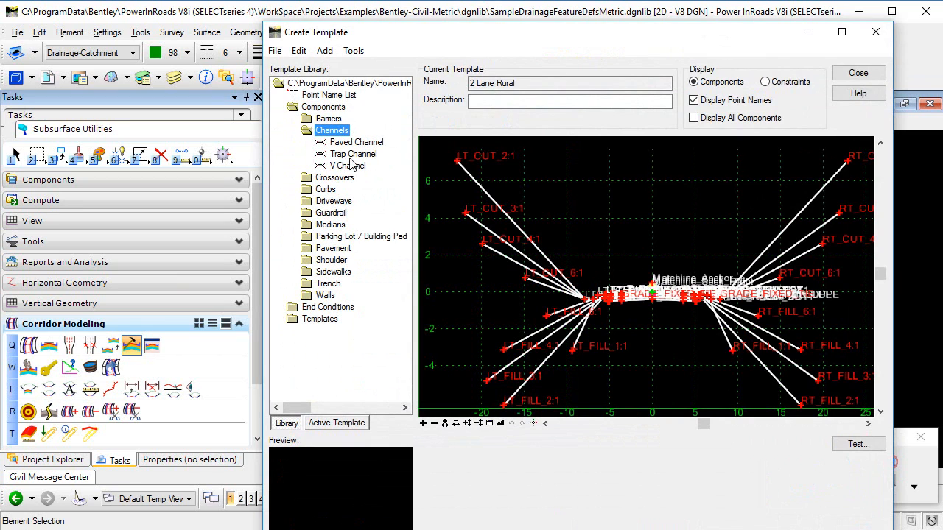
left_click(353, 153)
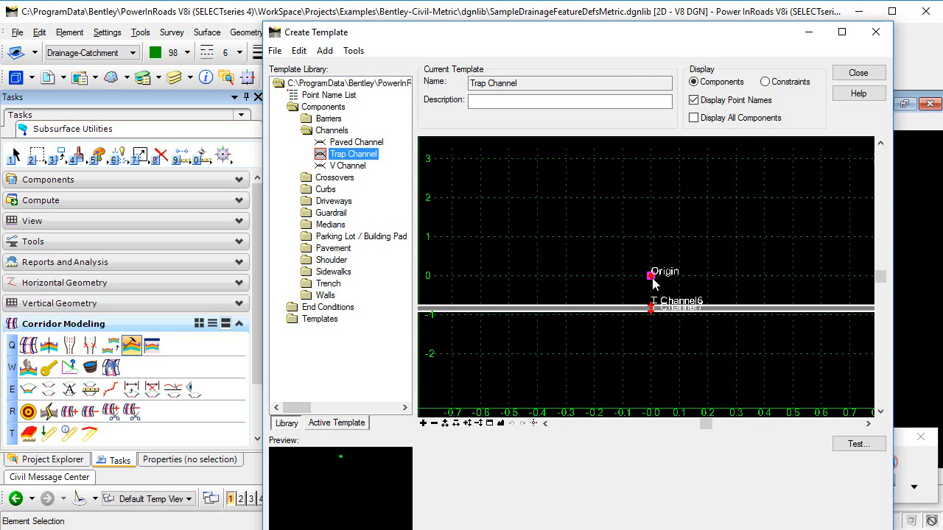
mouse_move(661, 342)
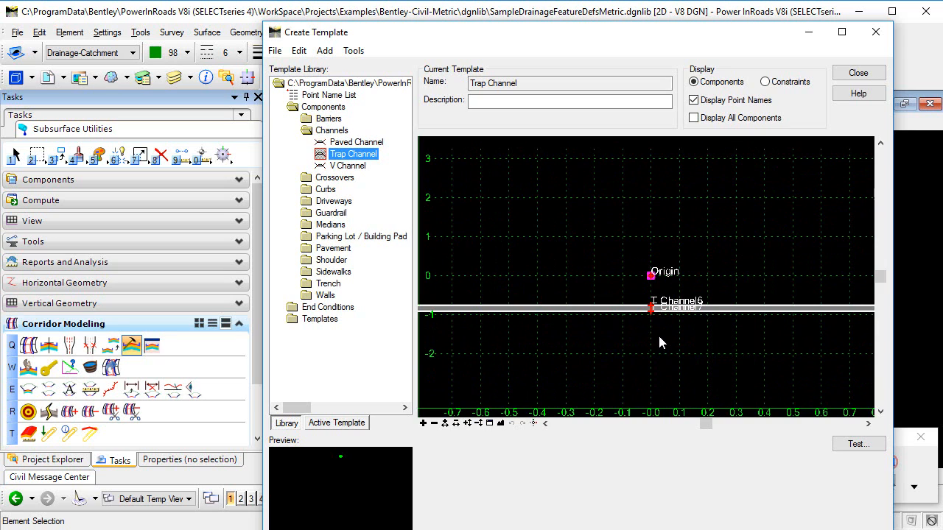
mouse_move(668, 330)
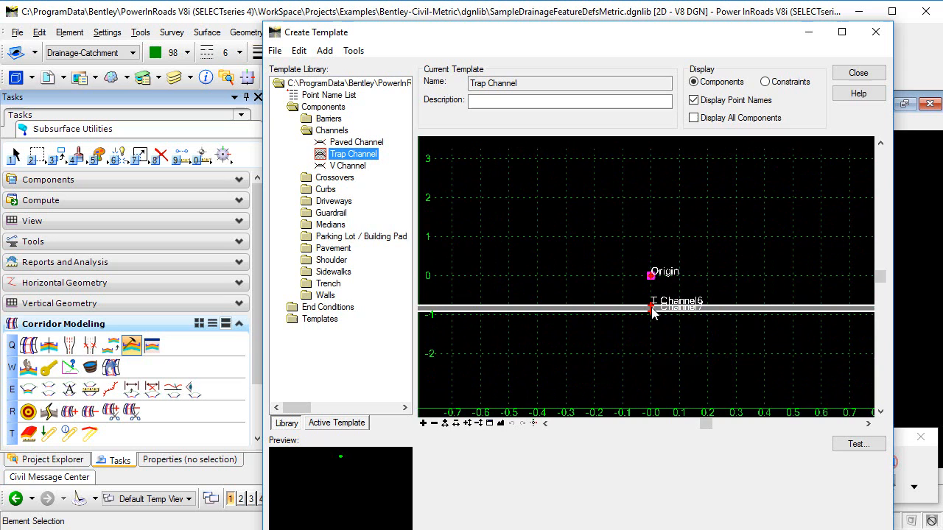
mouse_move(652, 308)
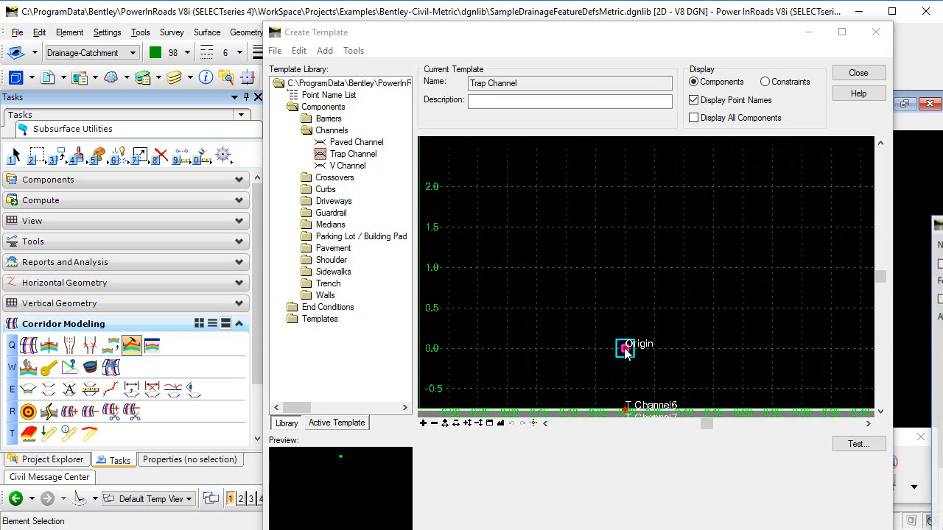
Open the Origin point's properties and set both constraint types to None
double_click(624, 348)
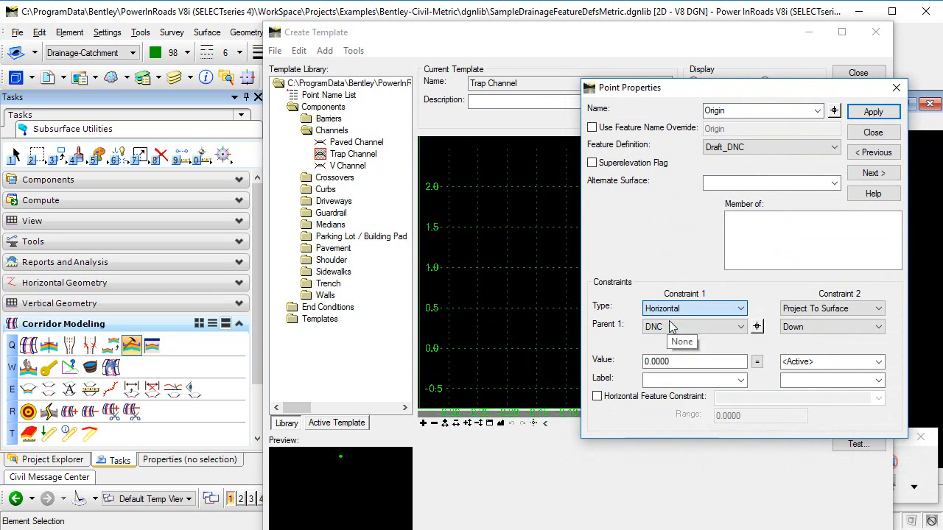
left_click(878, 308)
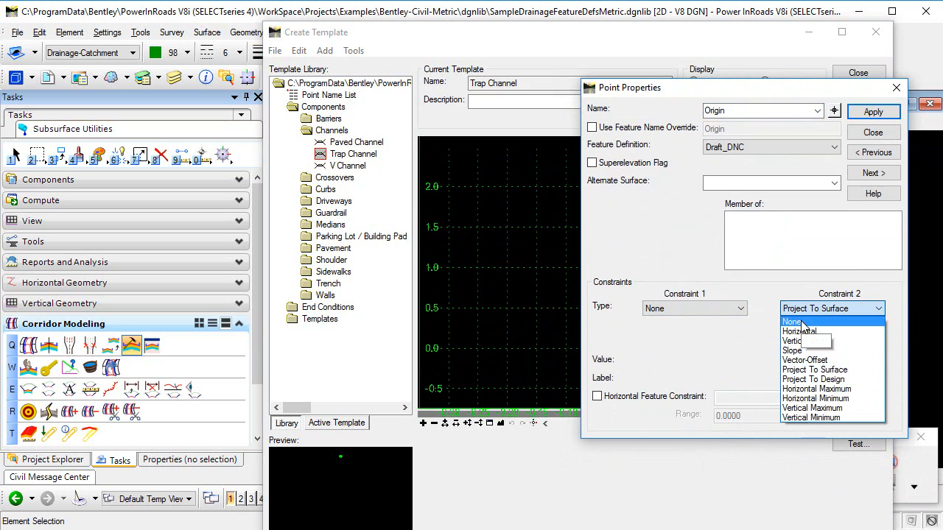
left_click(791, 321)
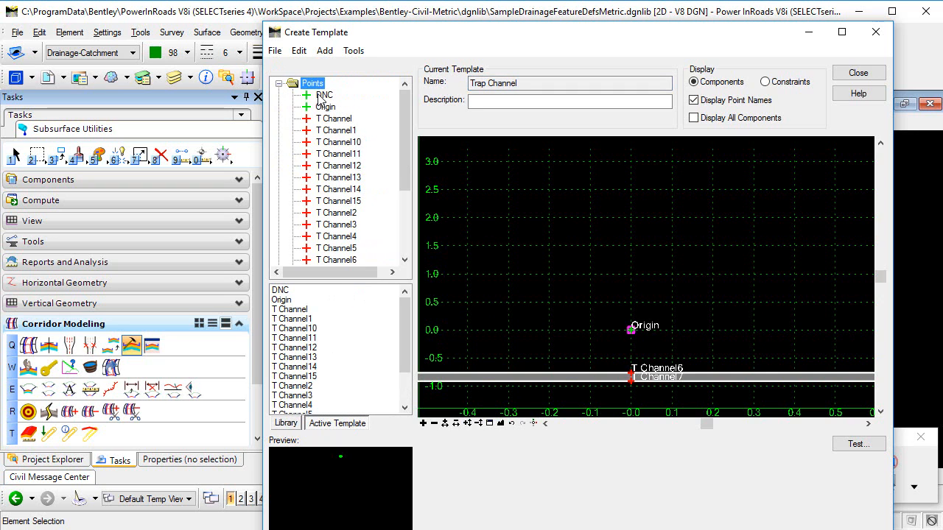
Delete the DNC point from the Trap Channel template and confirm
left_click(324, 94)
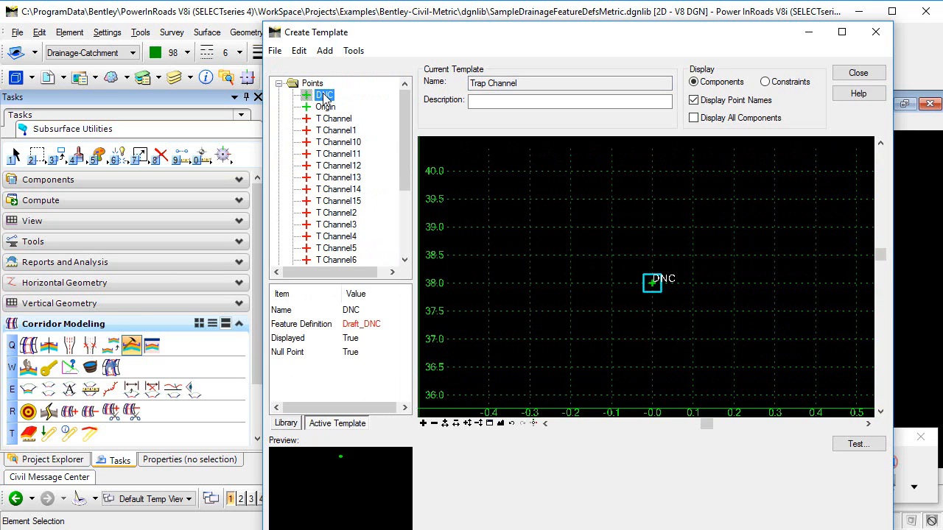
right_click(324, 95)
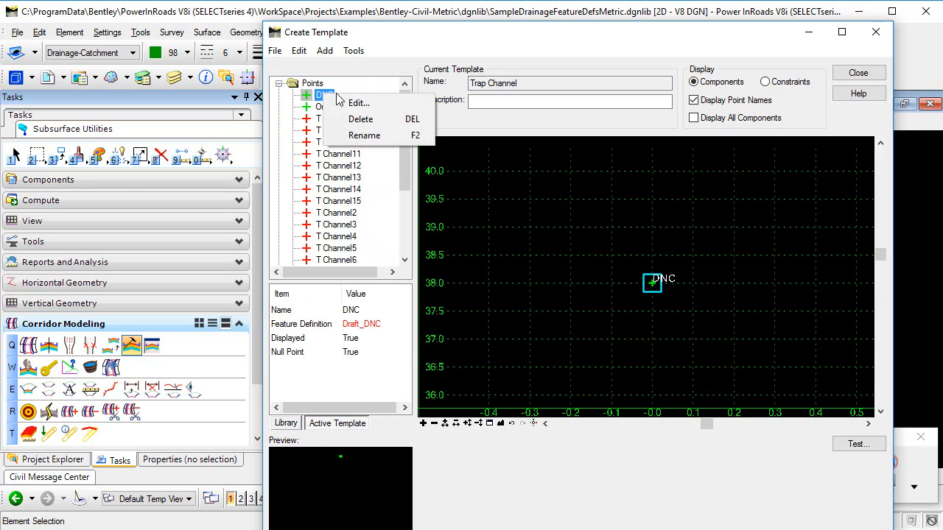
mouse_move(364, 119)
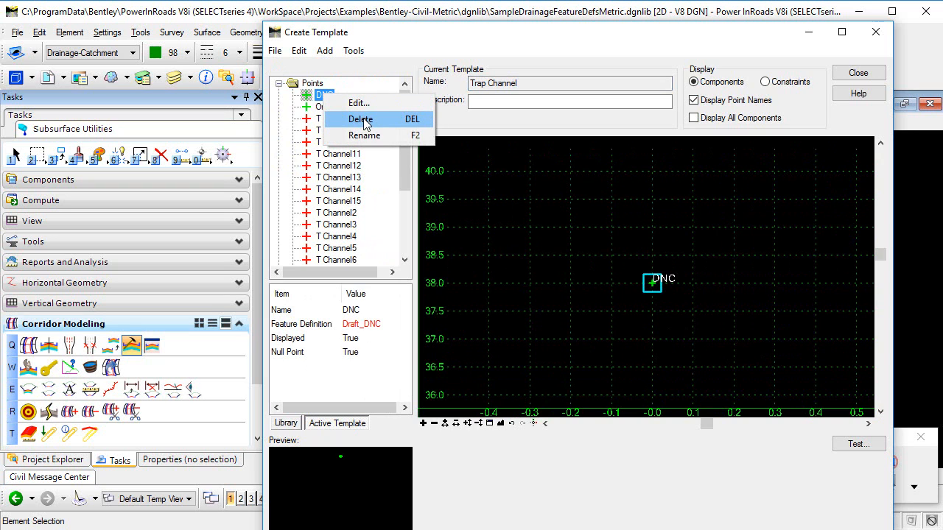
left_click(360, 119)
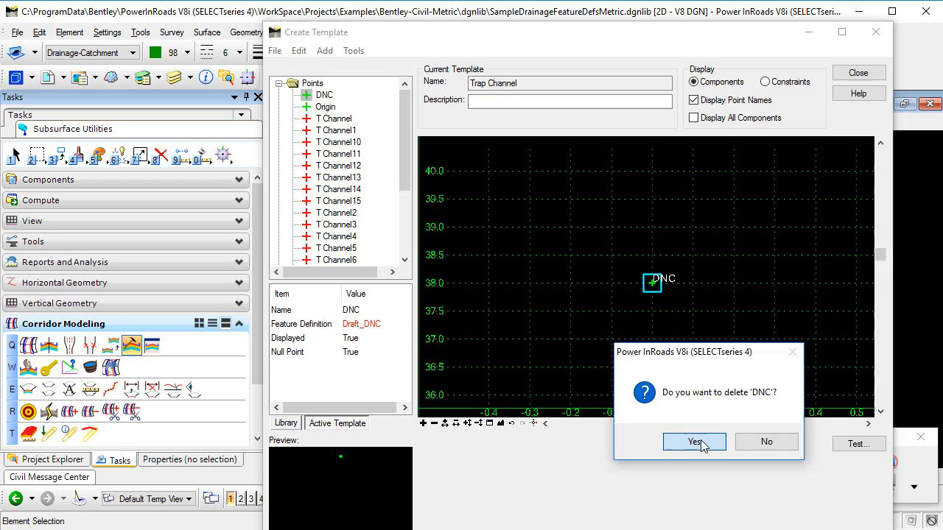
left_click(693, 442)
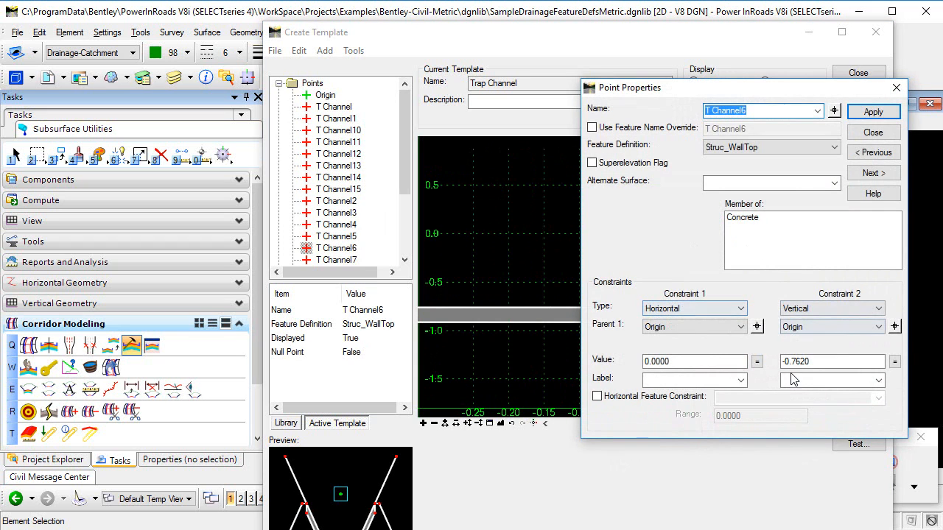
Edit T Channel6's vertical constraint value so it sits level with the Origin
left_click(832, 361)
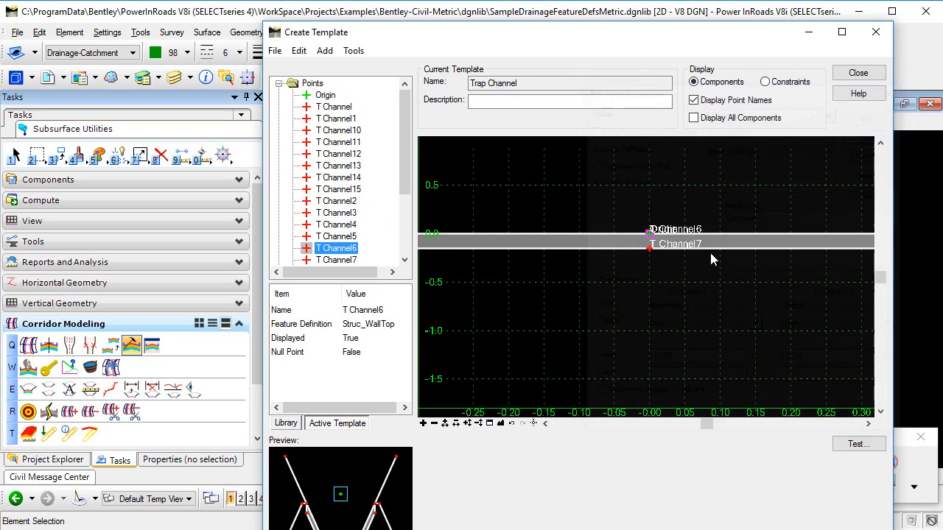
mouse_move(649, 253)
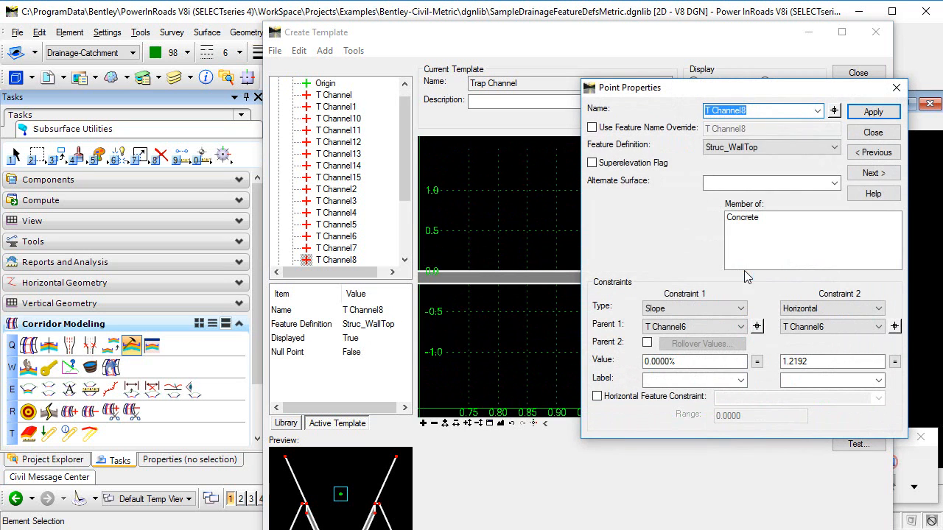
mouse_move(677, 91)
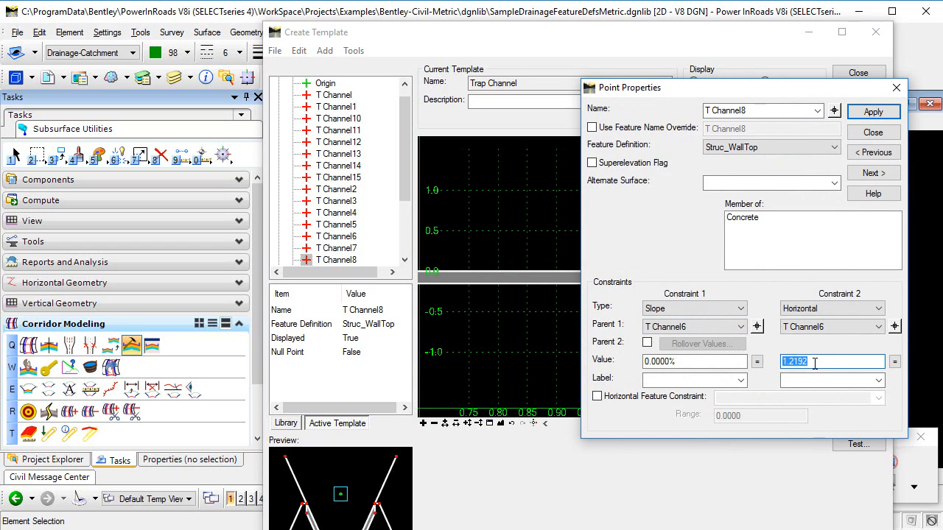
Offset T Channel8 0.5 horizontally from T Channel6, then pick T Channel4 to edit
type("0.5")
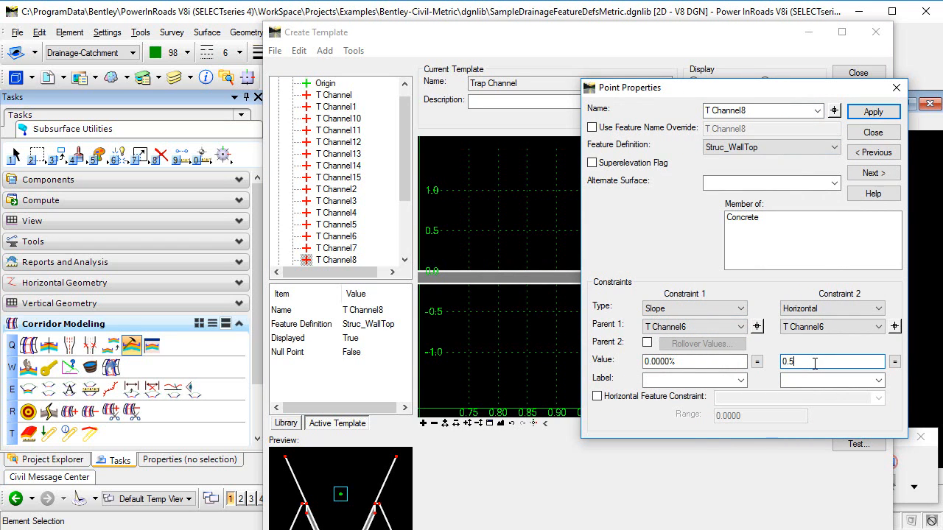
left_click(873, 111)
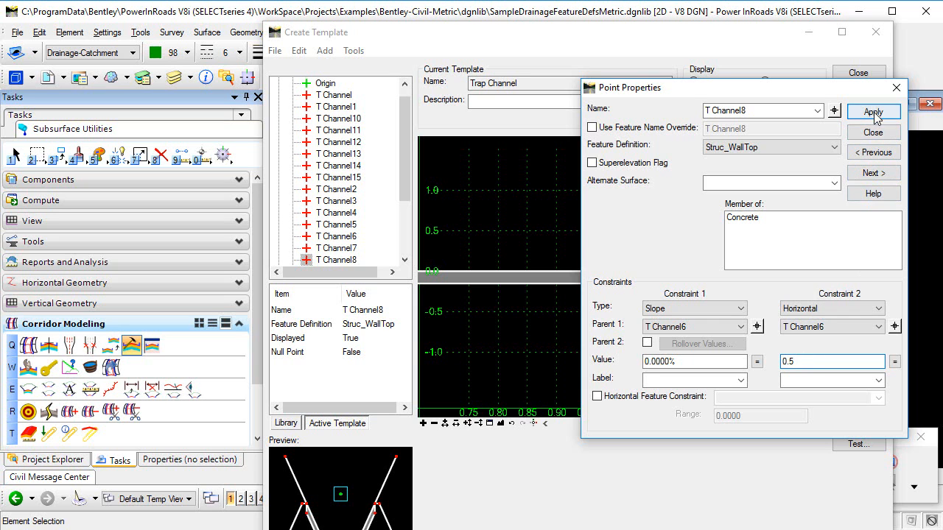
left_click(873, 111)
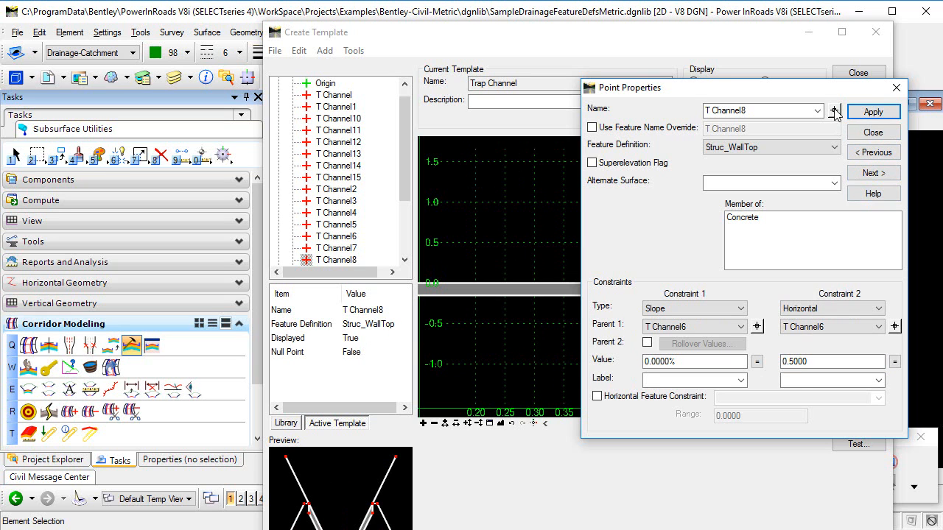
left_click(872, 132)
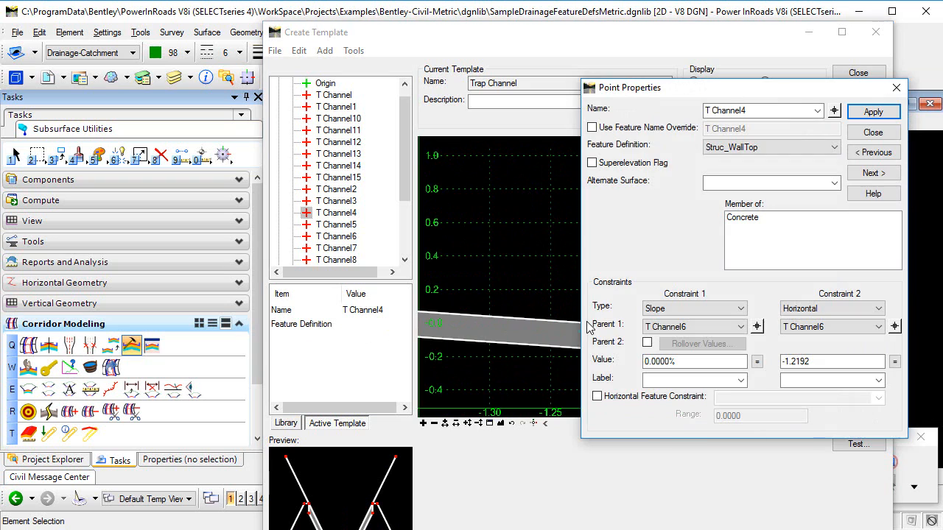
left_click(832, 361)
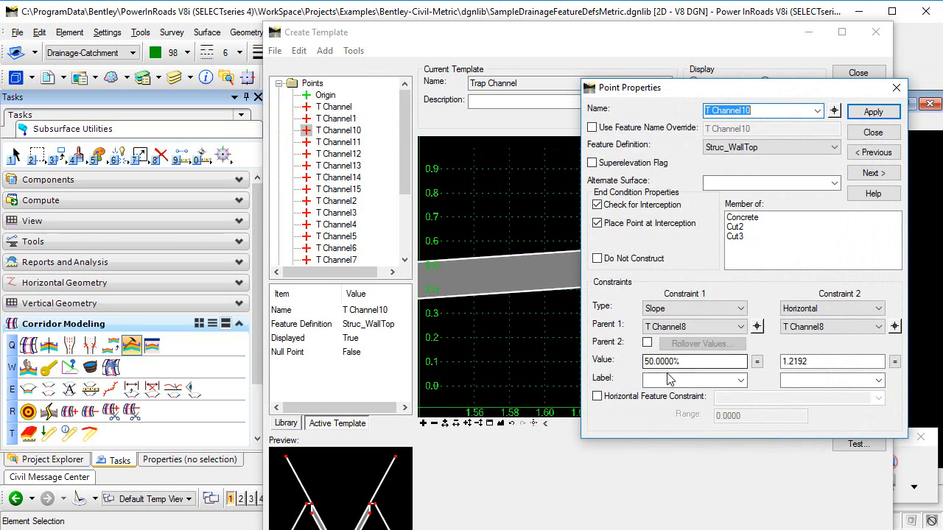
Give T Channel10 a 1.0 horizontal offset and review T Channel2's matching -1.0 offset
left_click(832, 362)
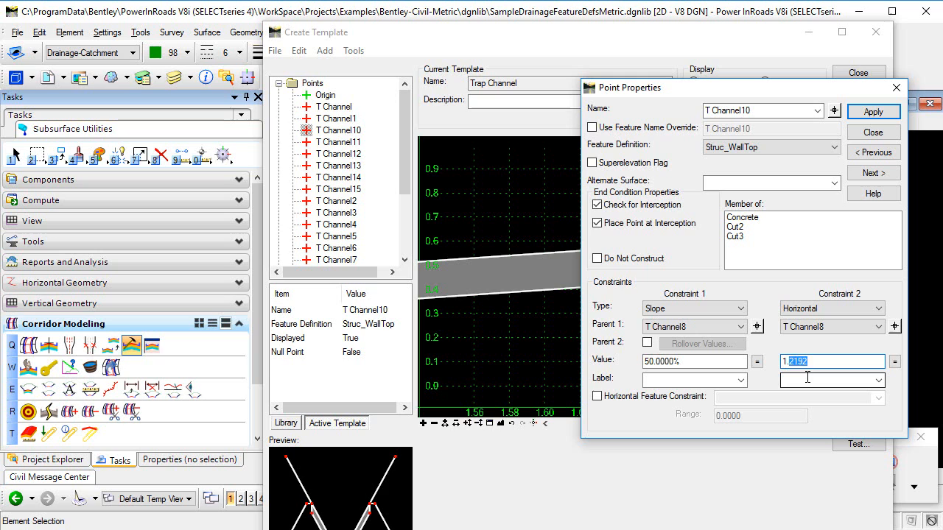
type("1.0000")
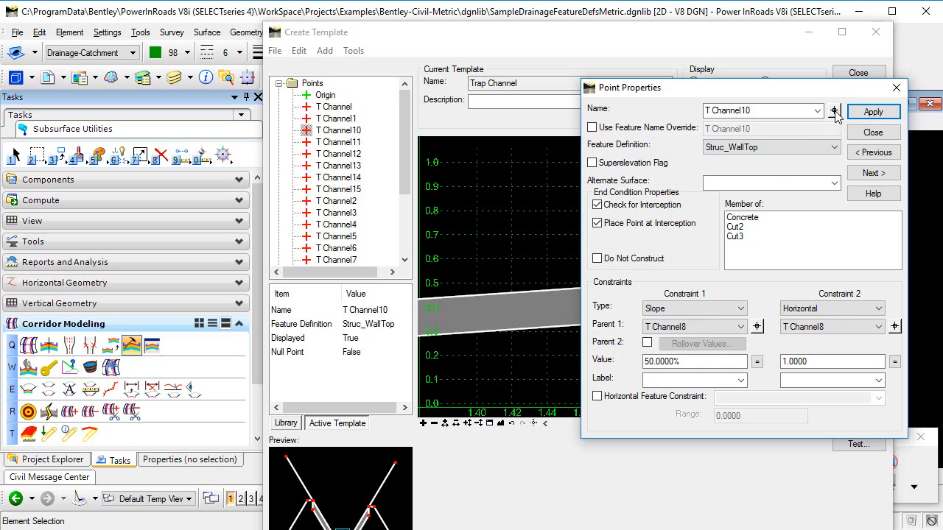
left_click(872, 132)
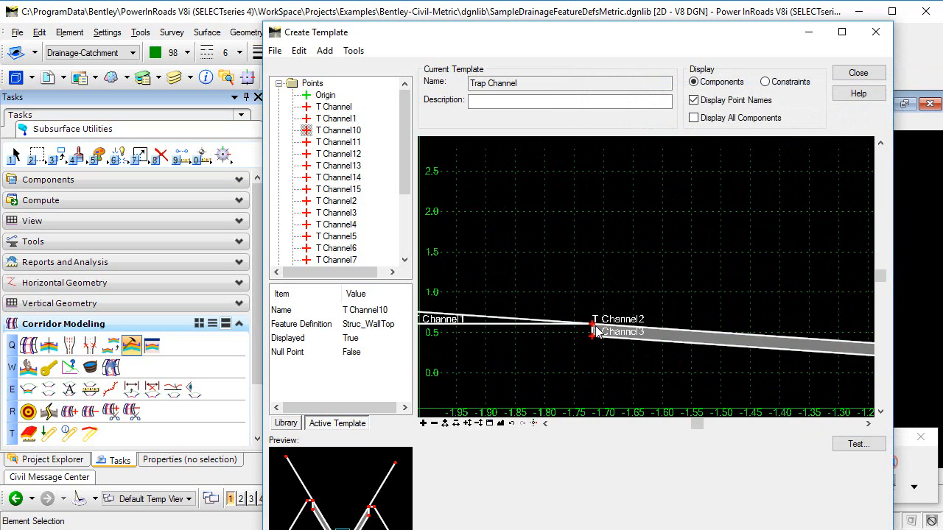
double_click(596, 328)
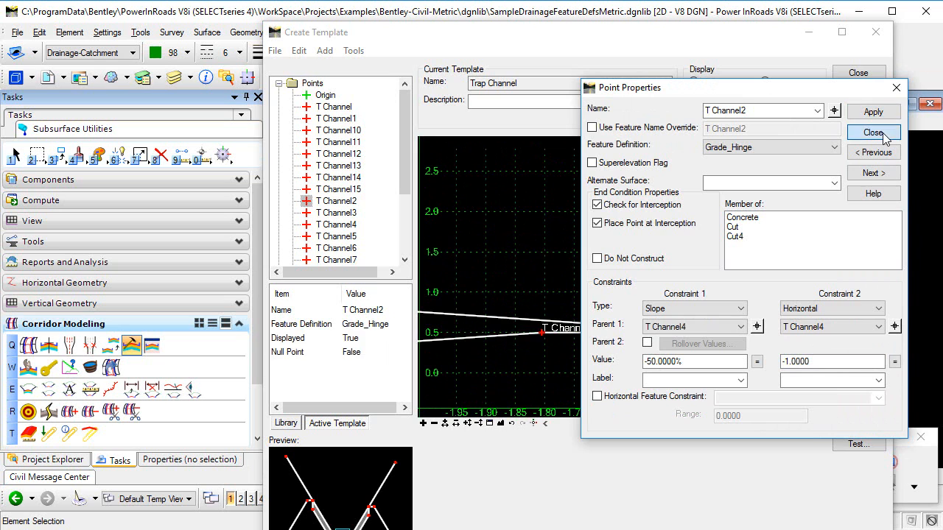
left_click(873, 133)
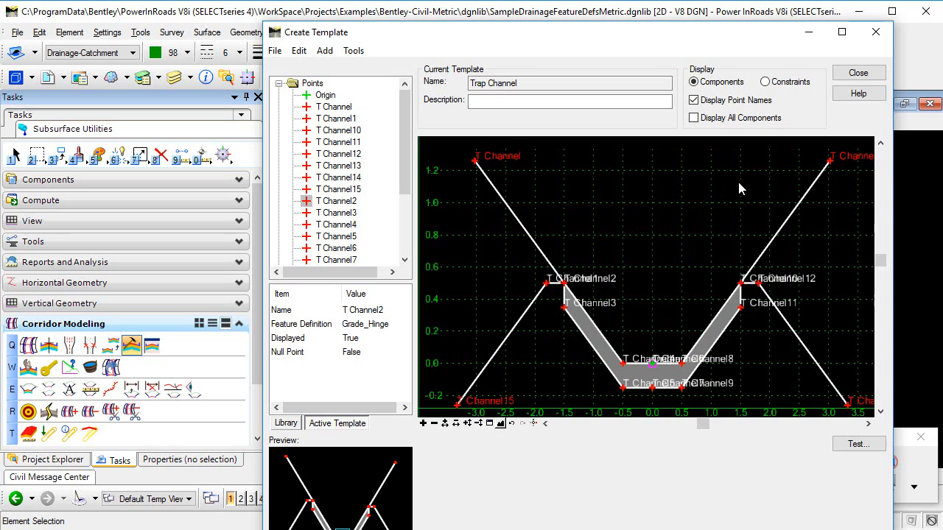
mouse_move(698, 310)
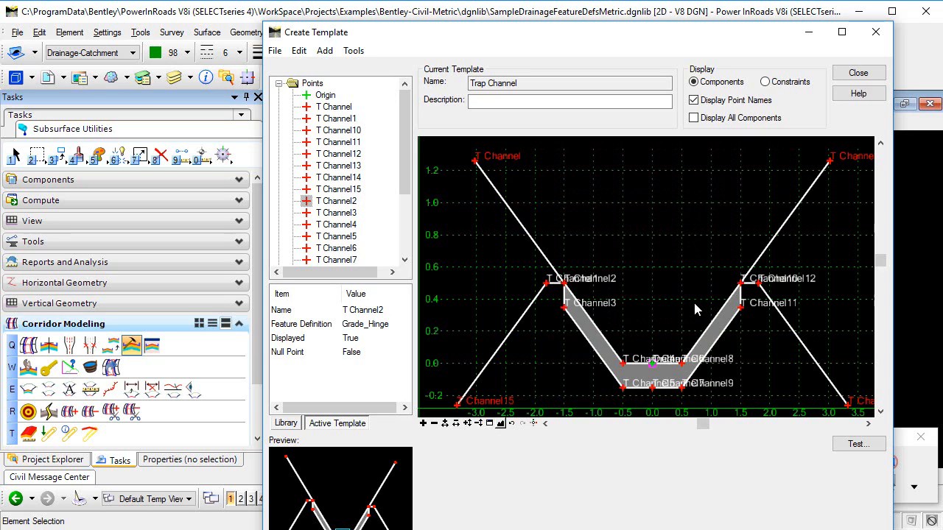
mouse_move(683, 308)
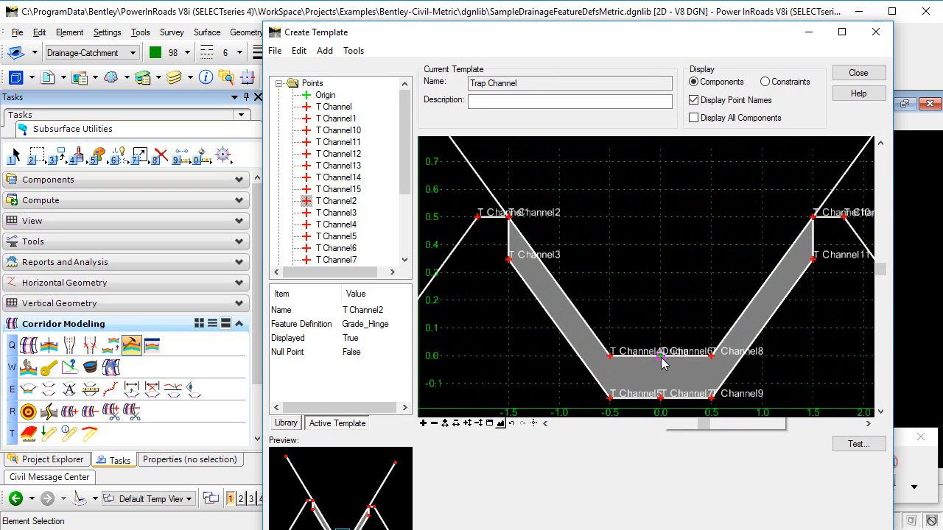
mouse_move(663, 361)
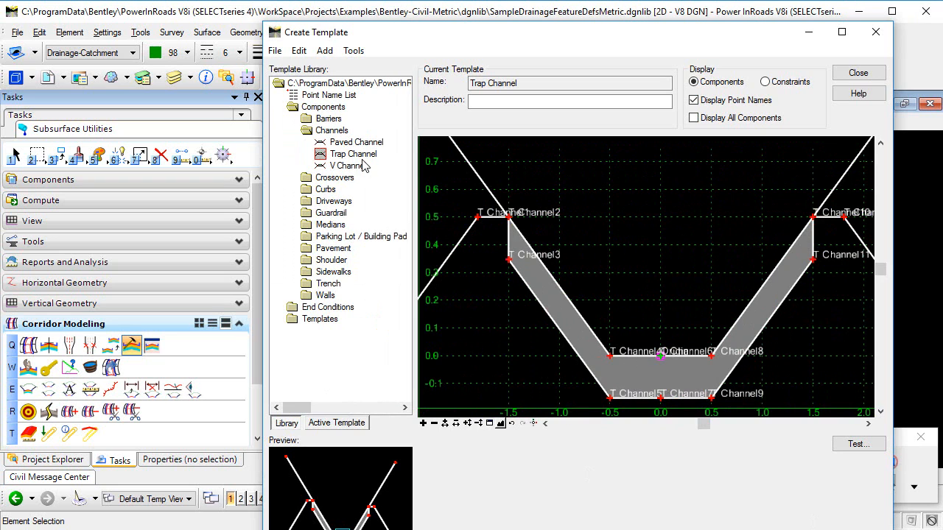
Close the Trap Channel template editor through its File menu
right_click(346, 153)
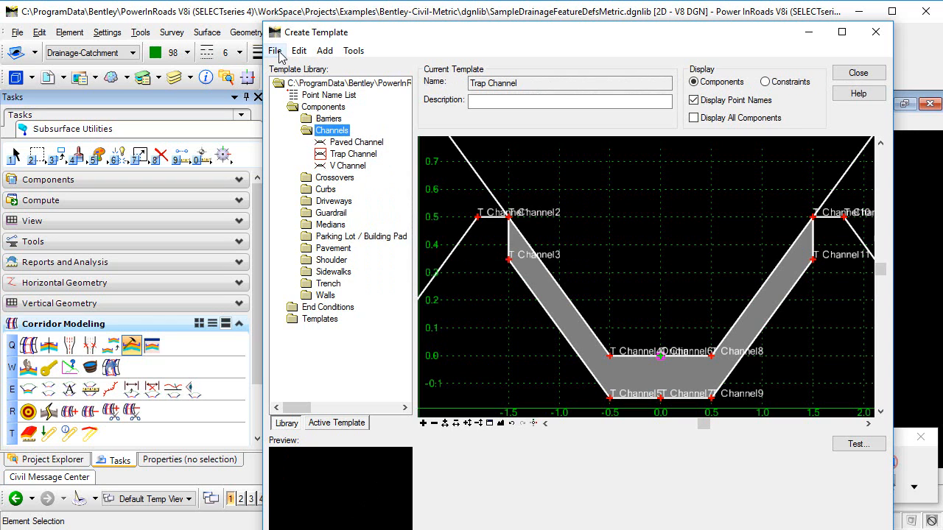
left_click(275, 50)
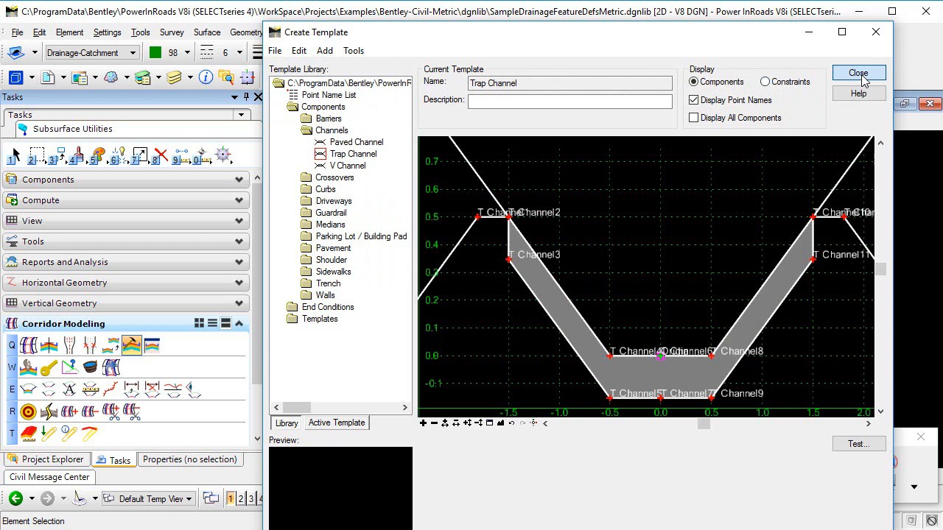
left_click(857, 72)
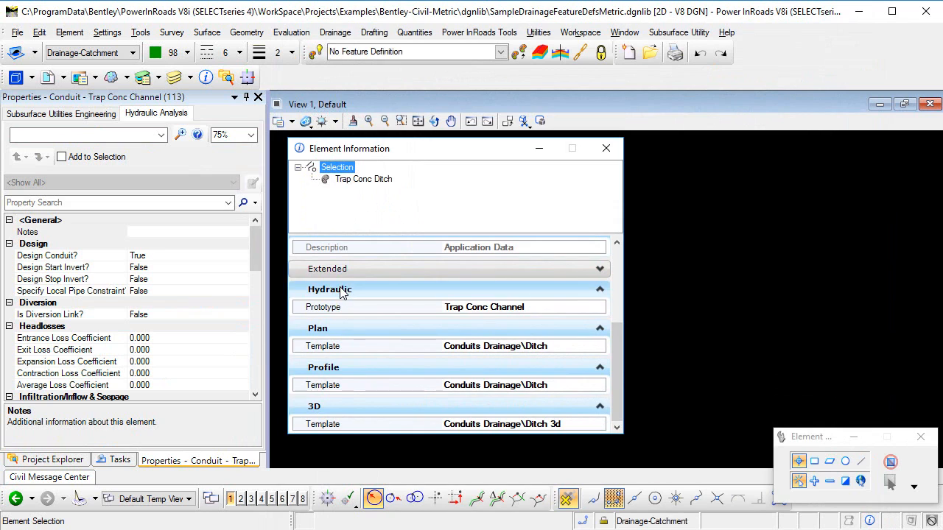
Check the Trap Conc Channel prototype field, then open Prototypes from Tasks > Components
left_click(361, 306)
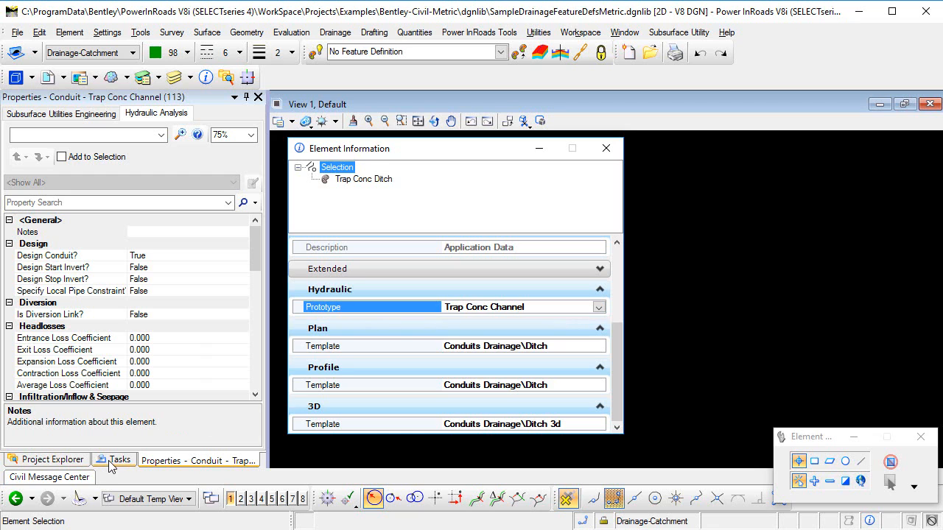
left_click(114, 459)
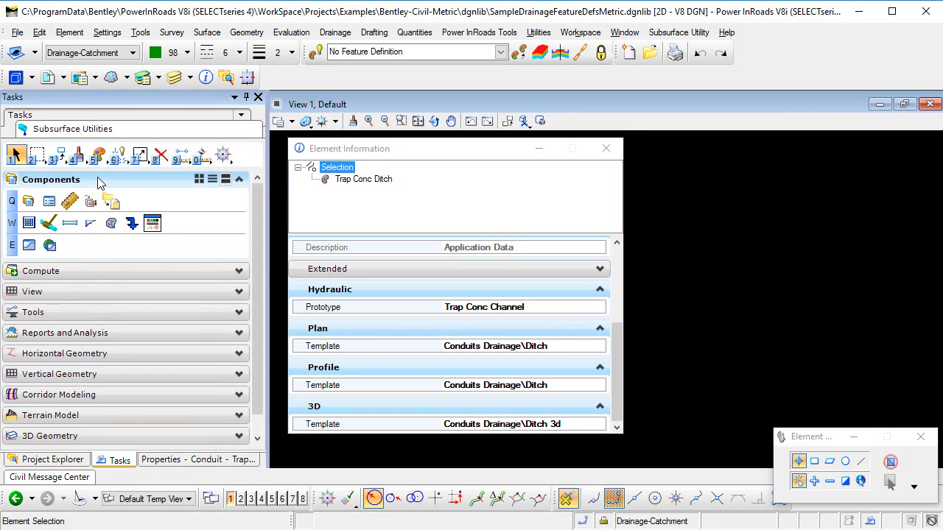
mouse_move(90, 203)
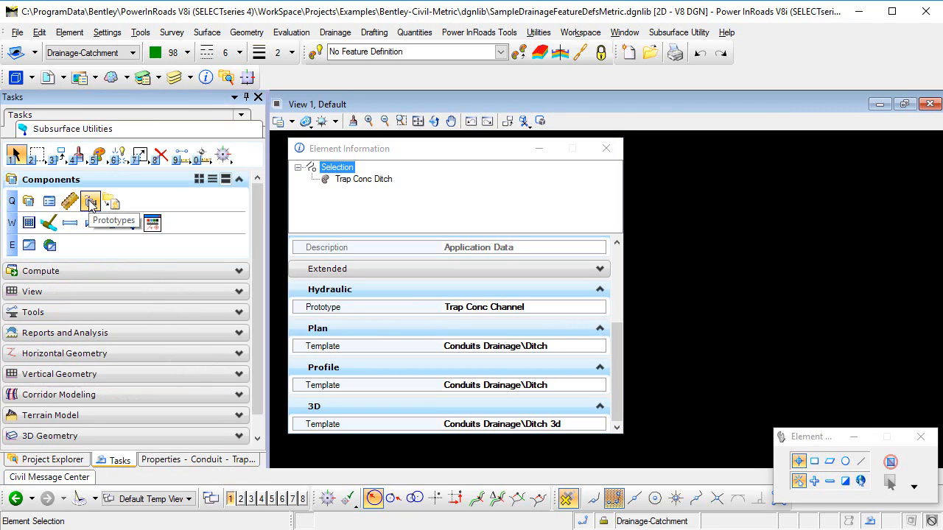
left_click(91, 201)
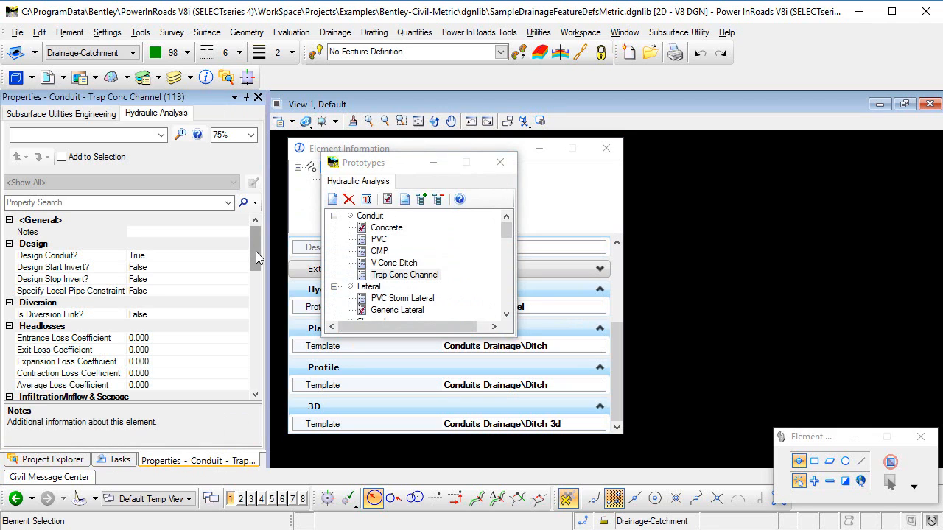
scroll("down", 3)
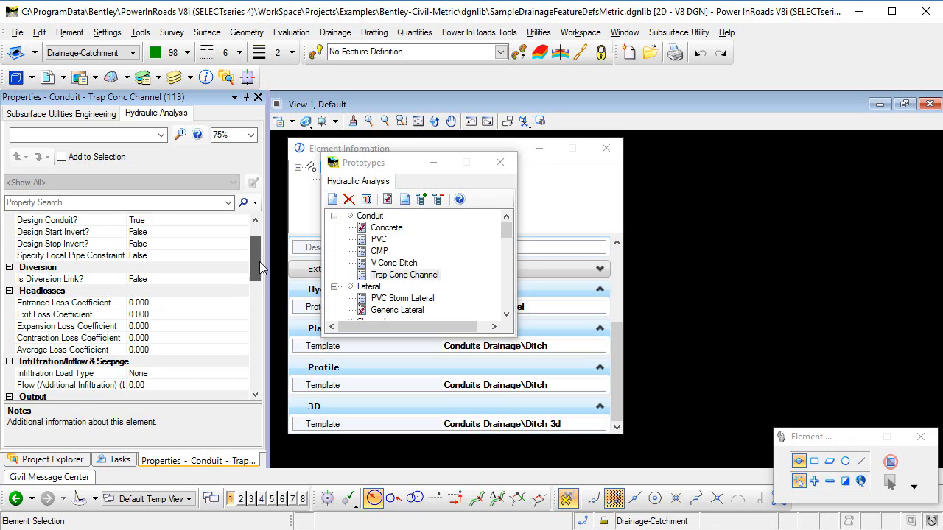
scroll("down", 3)
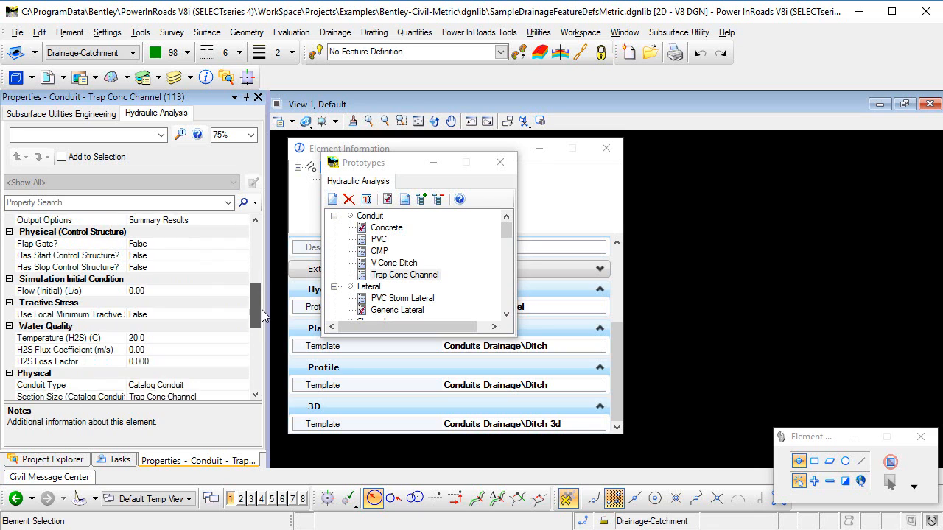
scroll("down", 3)
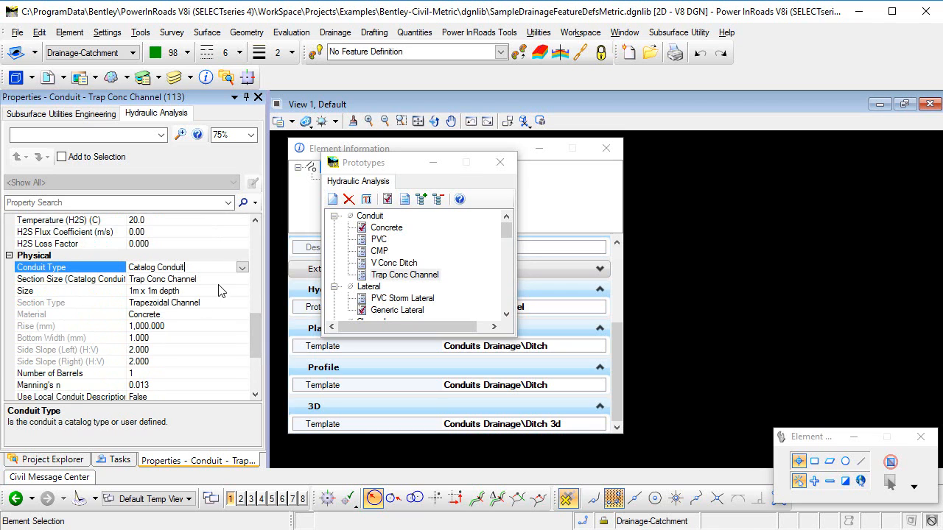
mouse_move(208, 291)
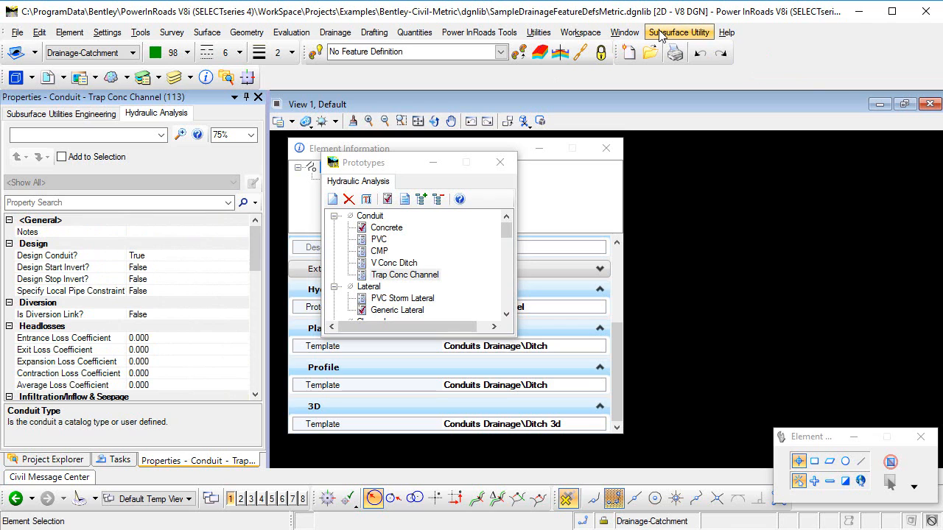
Open the Subsurface Utility Conduit Catalog and show Trap Conc Channel's sizes
left_click(678, 32)
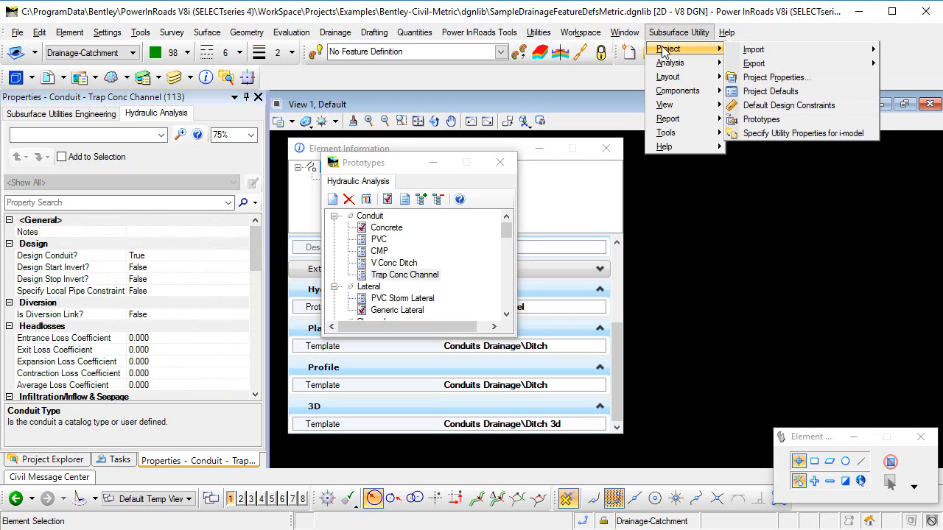
mouse_move(676, 89)
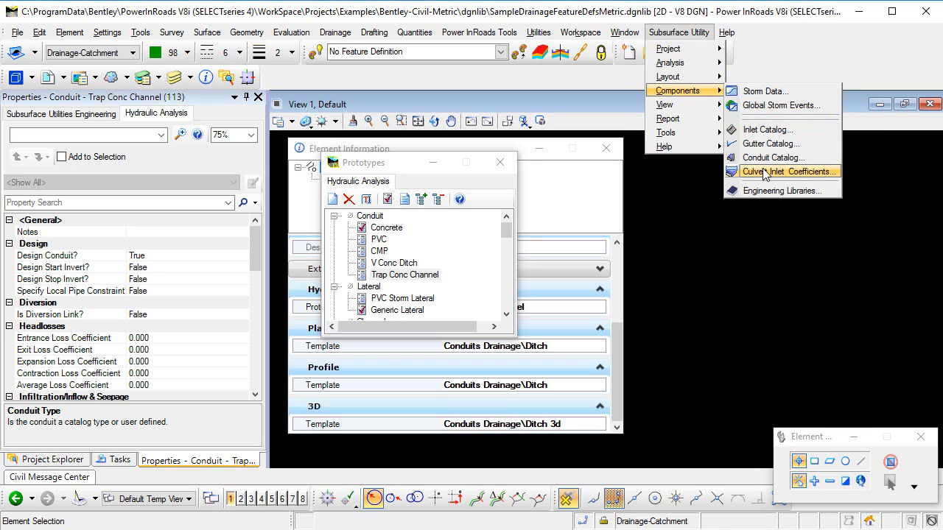
left_click(773, 157)
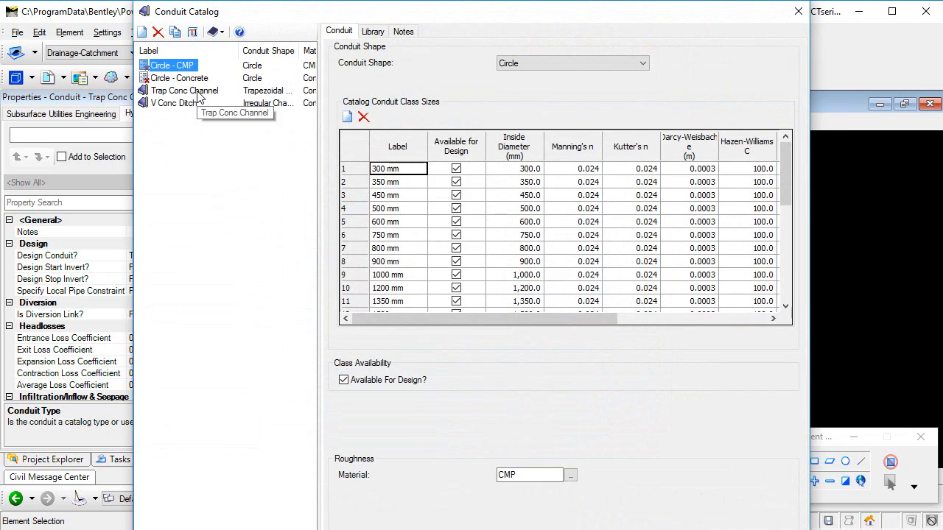
left_click(184, 90)
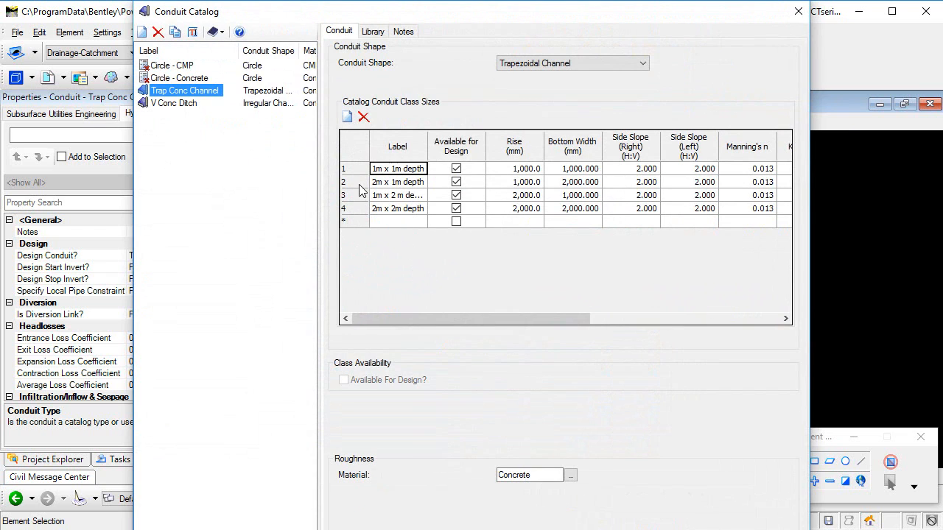
Delete all sizes except 1m x 1m depth and unmark it for design
left_click(397, 181)
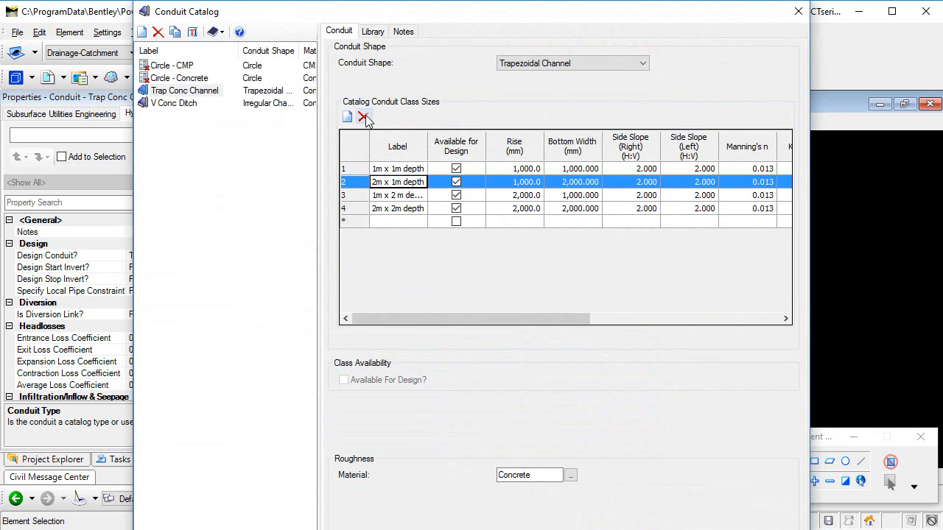
left_click(365, 117)
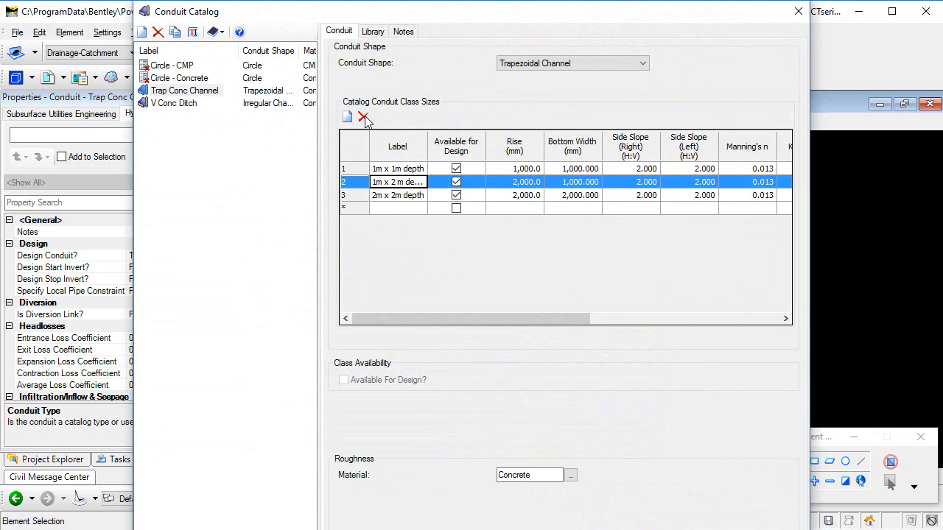
left_click(363, 117)
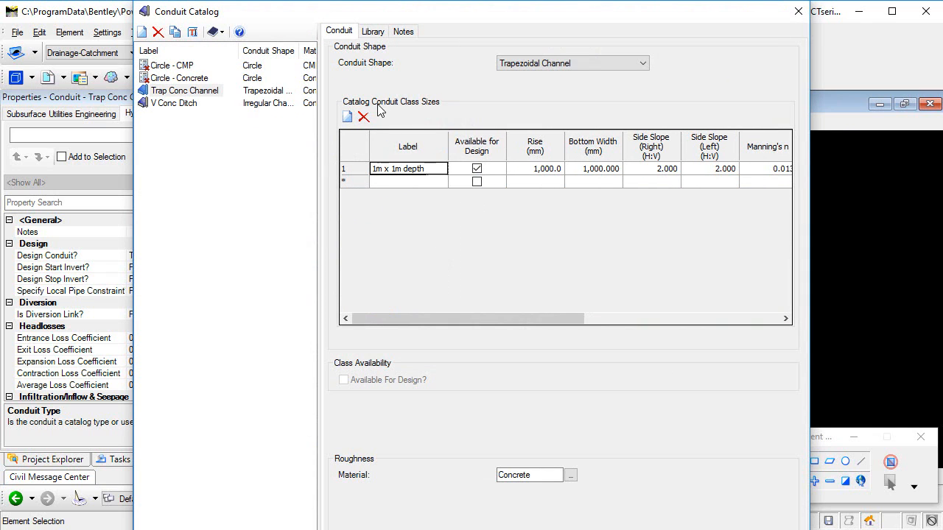
left_click(477, 168)
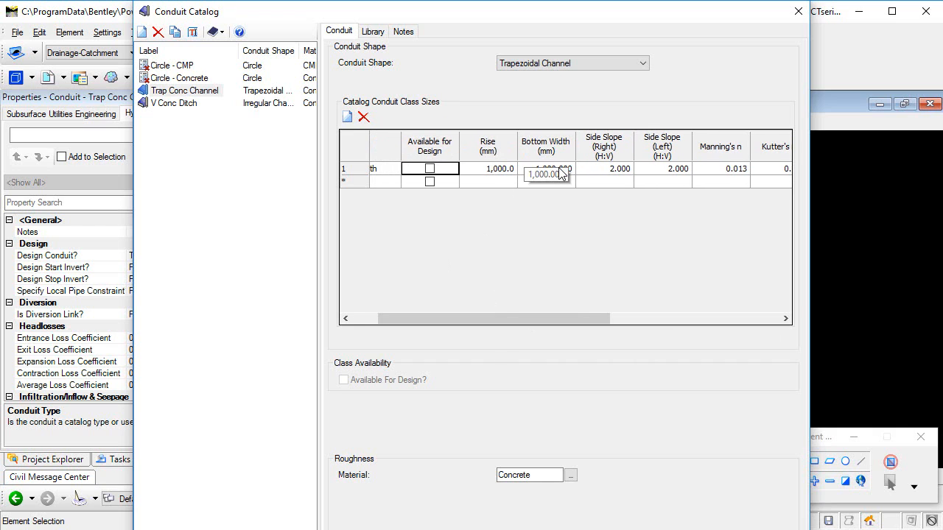
left_click(661, 168)
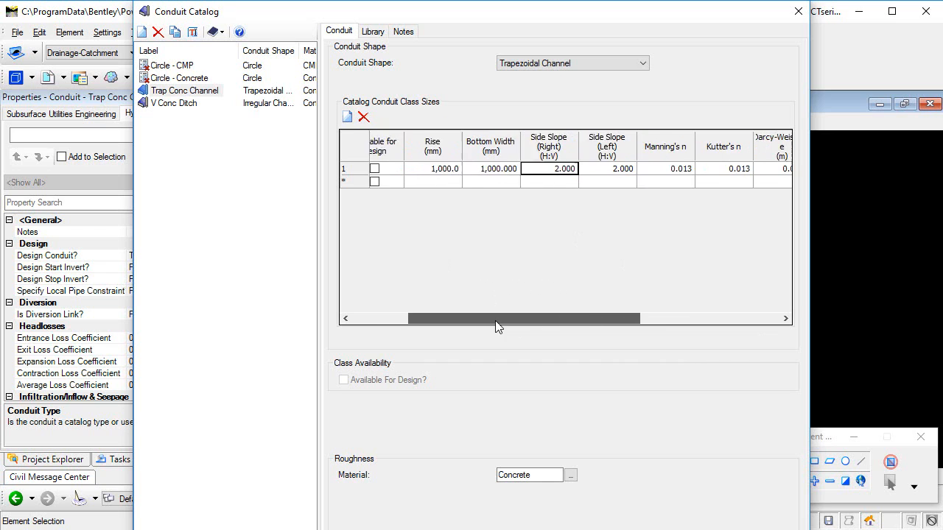
scroll("left", 3)
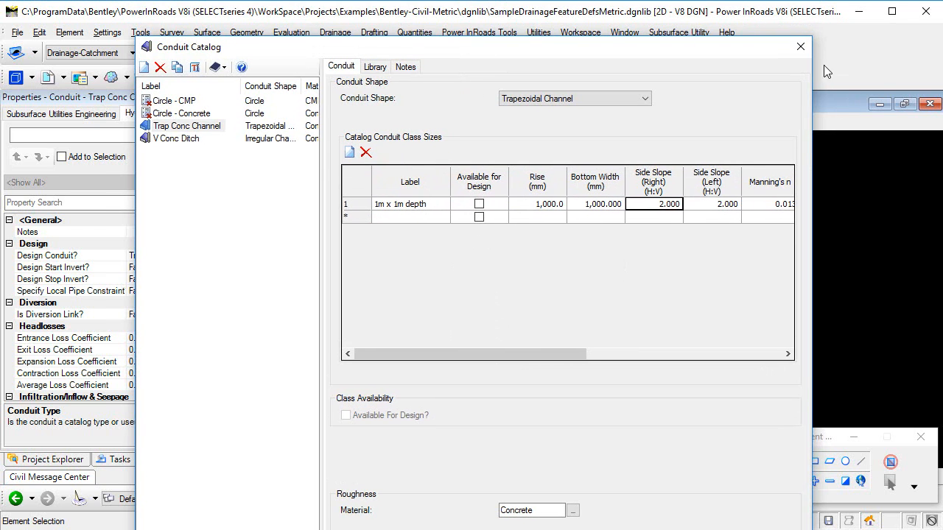
mouse_move(486, 99)
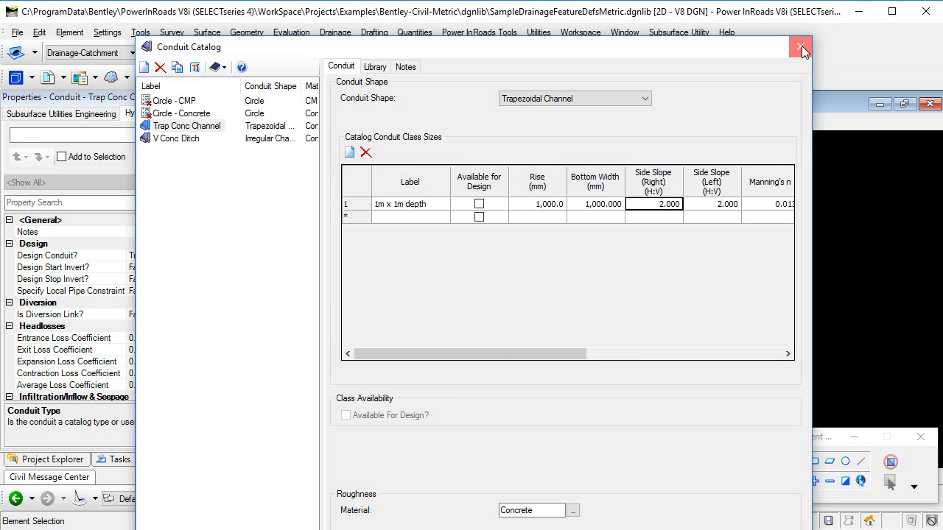
Close the Conduit Catalog and scroll through the Trap Conc Channel prototype's physical properties
left_click(800, 47)
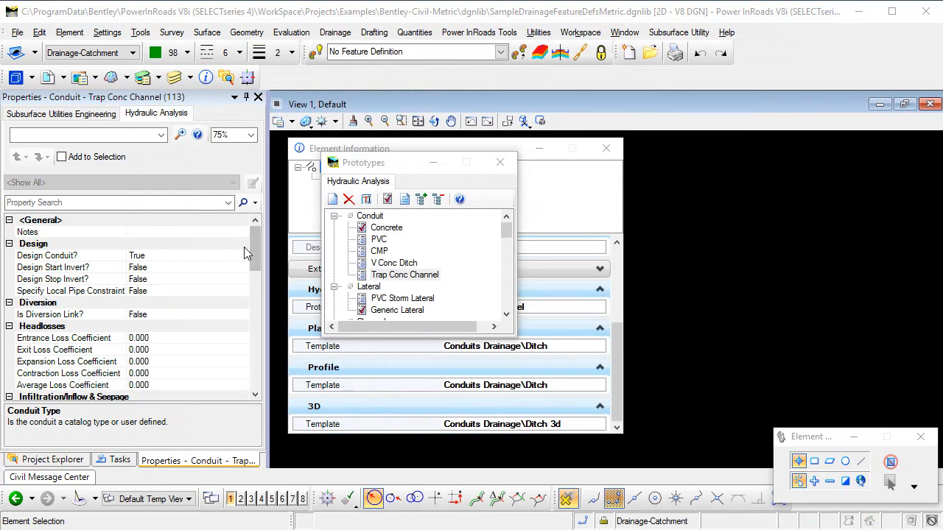
scroll("down", 3)
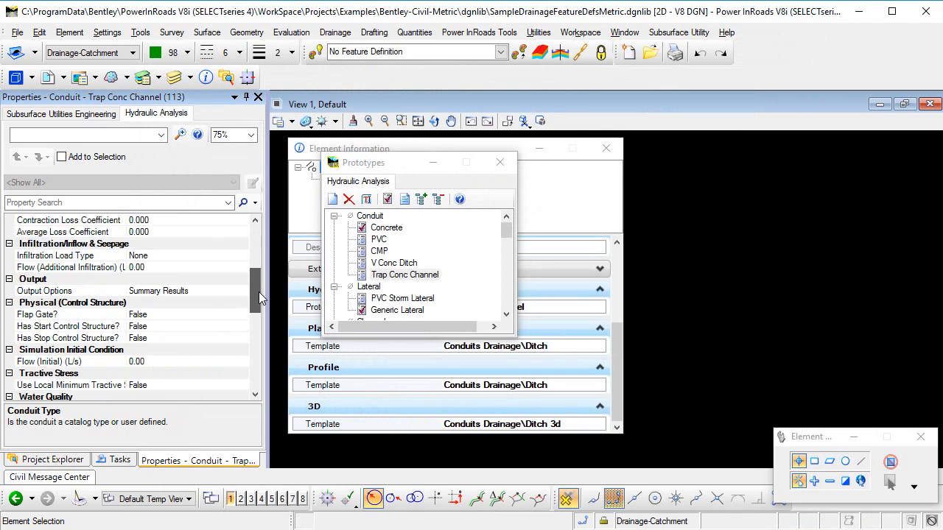
scroll("down", 3)
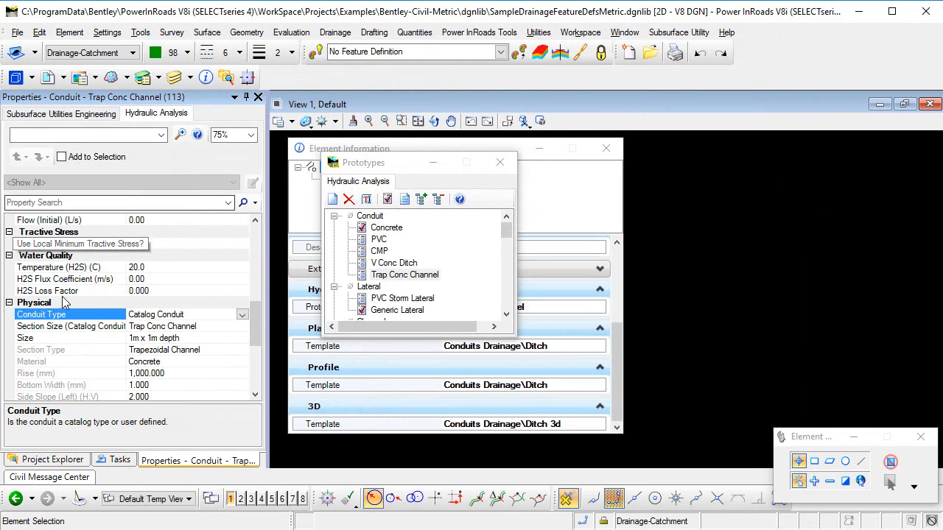
scroll("down", 3)
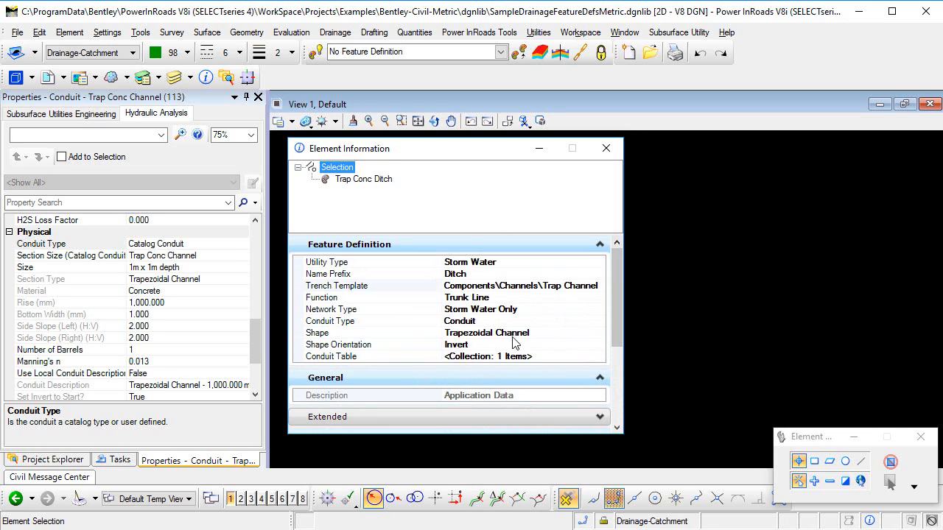
mouse_move(541, 338)
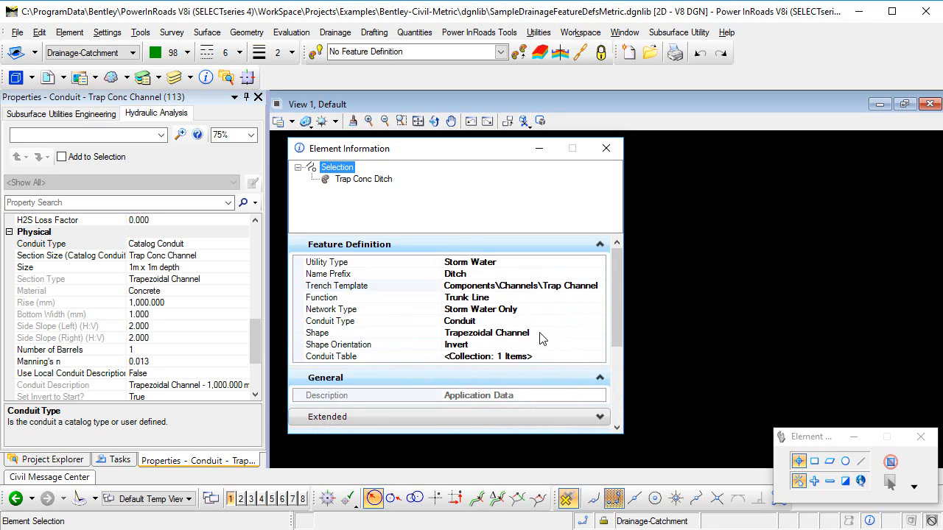